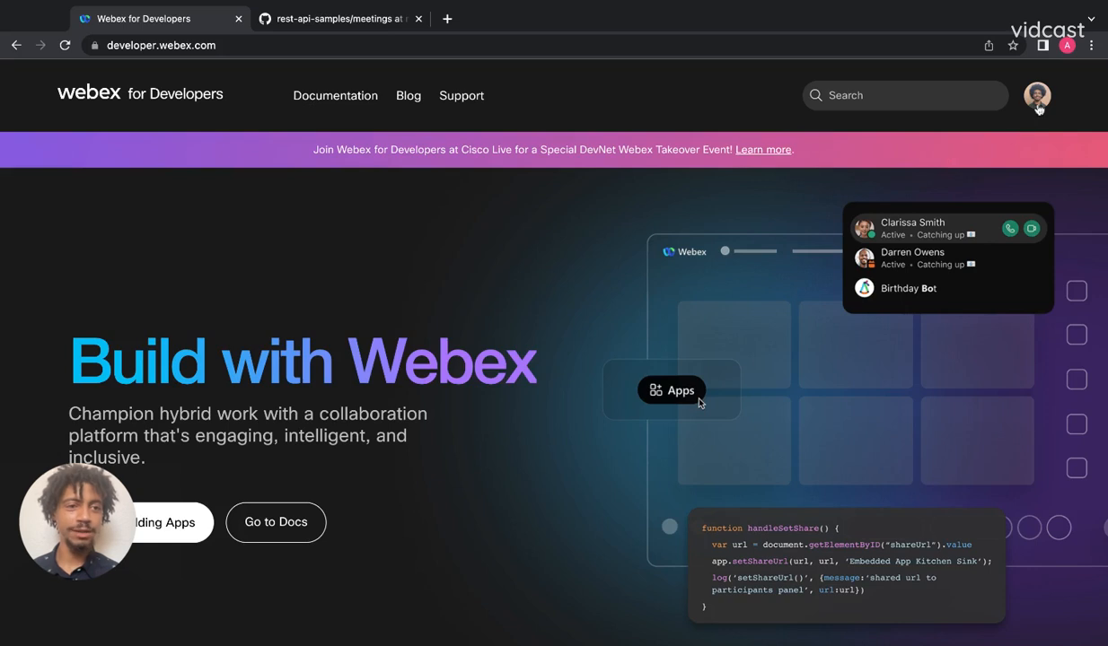
pyautogui.moveTo(414, 95)
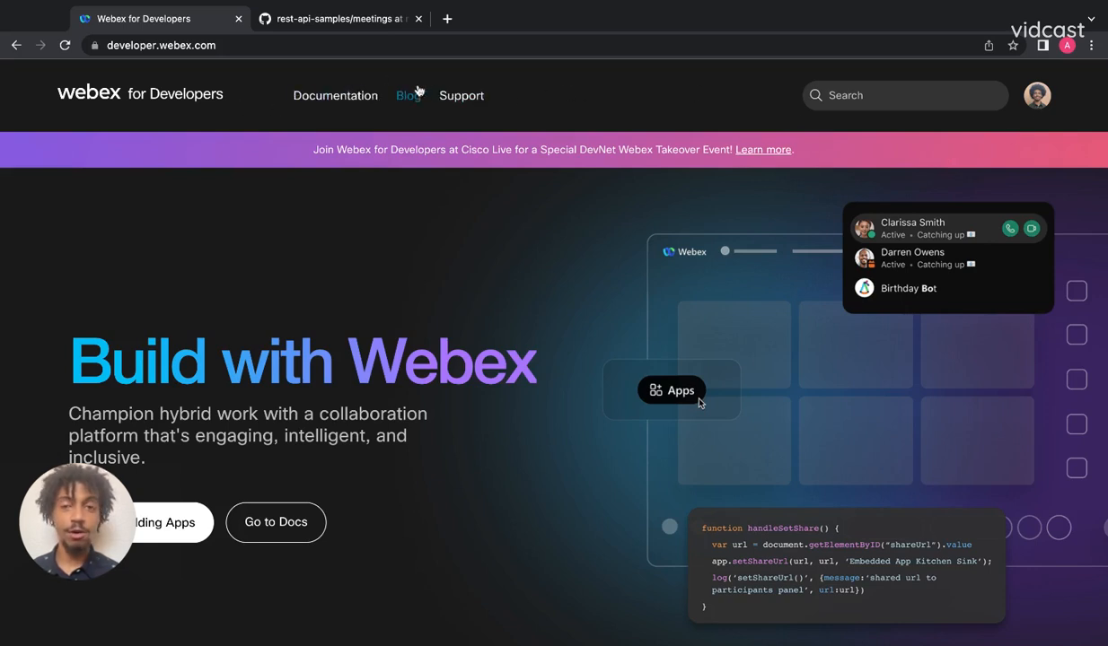
pyautogui.moveTo(316, 115)
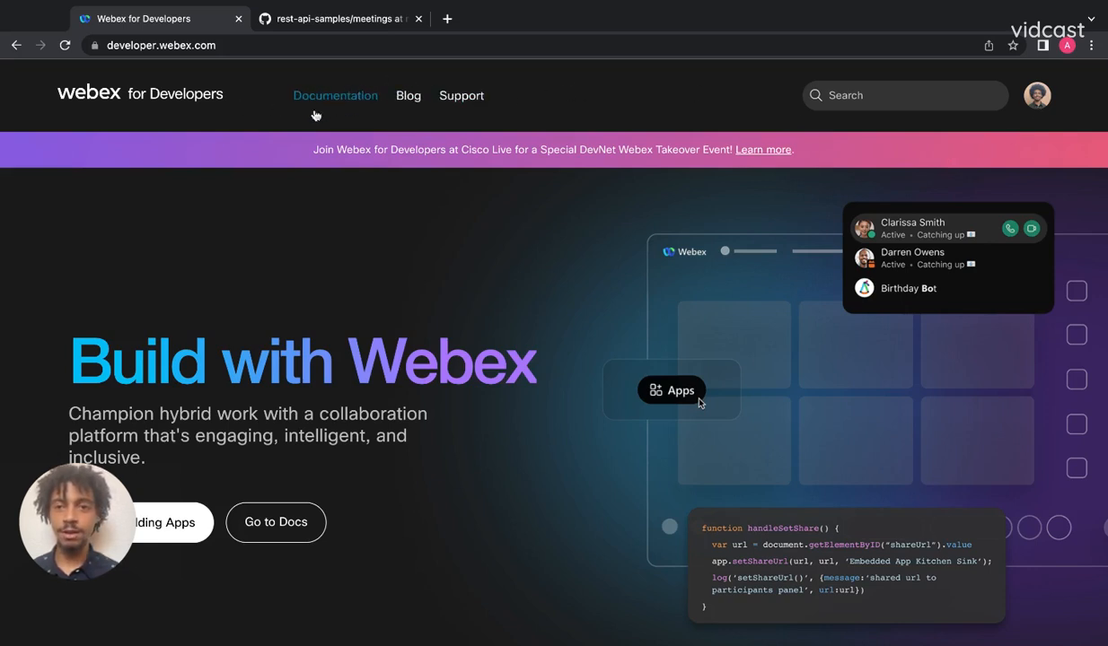
# Go to Documentation and expand the Reference list under Webex APIs in the sidebar.
pyautogui.click(336, 96)
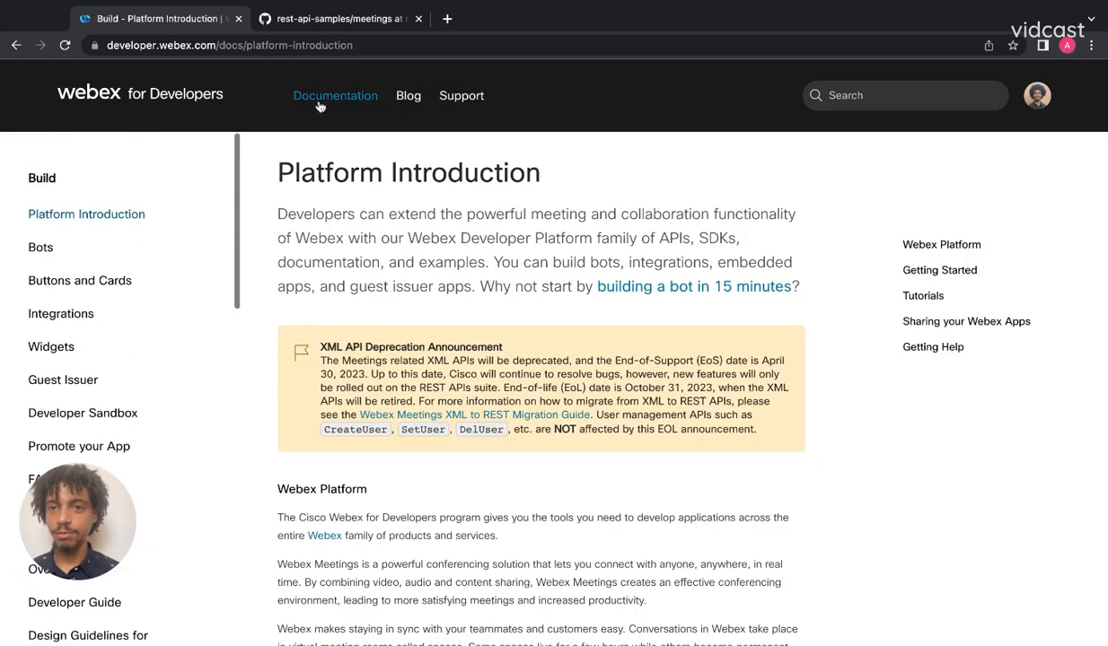
pyautogui.moveTo(341, 111)
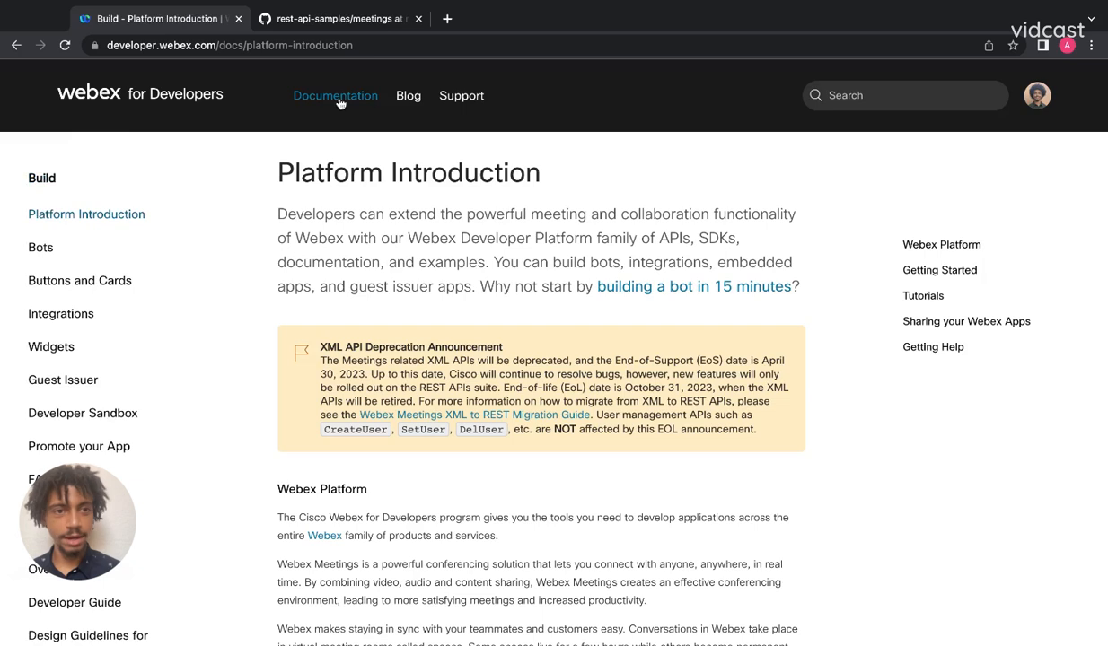
pyautogui.scroll(-3)
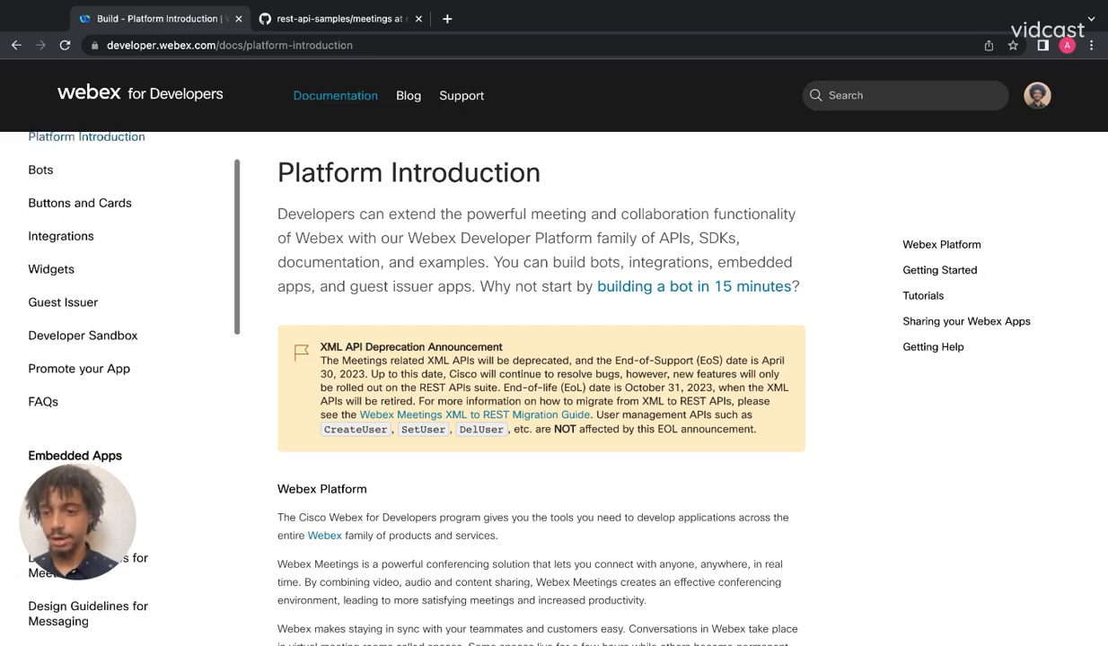
pyautogui.scroll(-3)
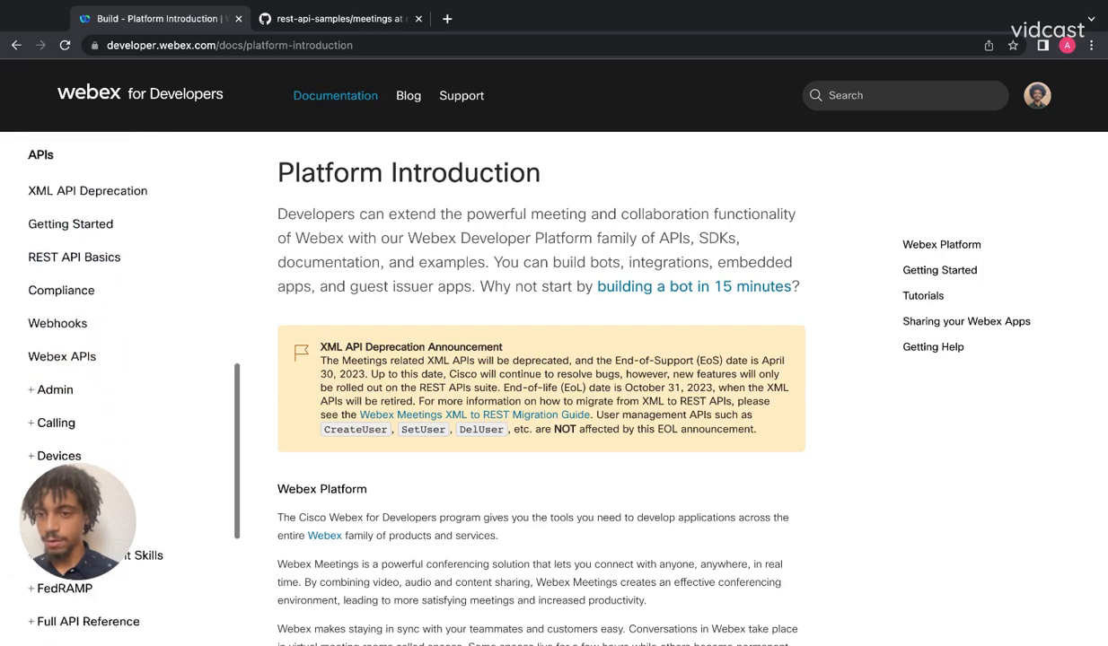
pyautogui.scroll(-3)
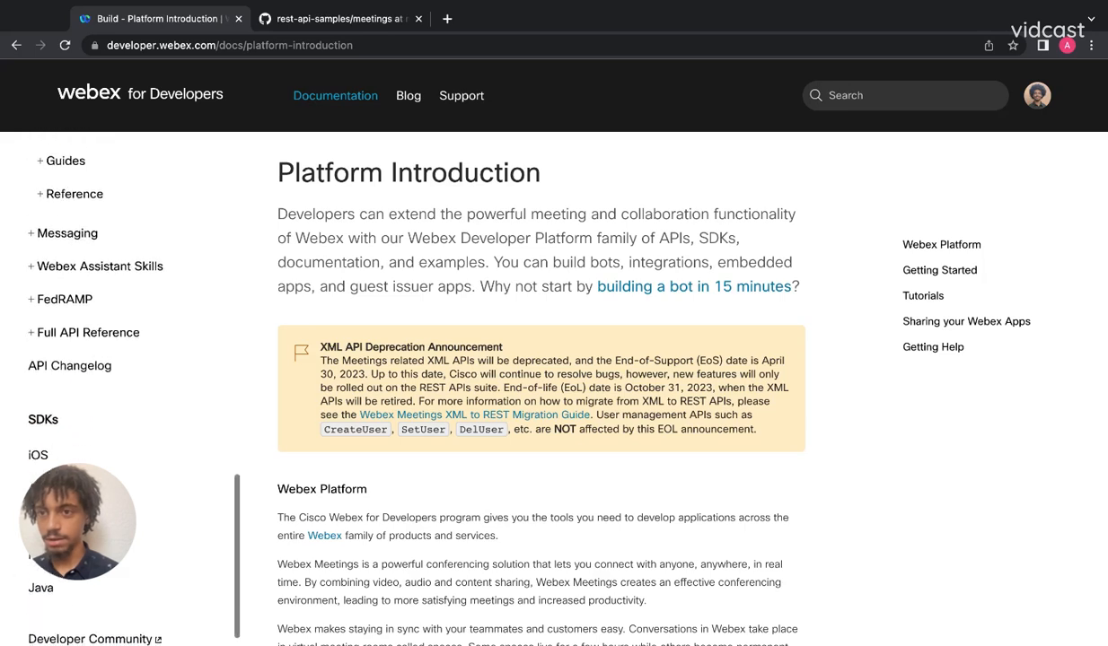
pyautogui.click(75, 194)
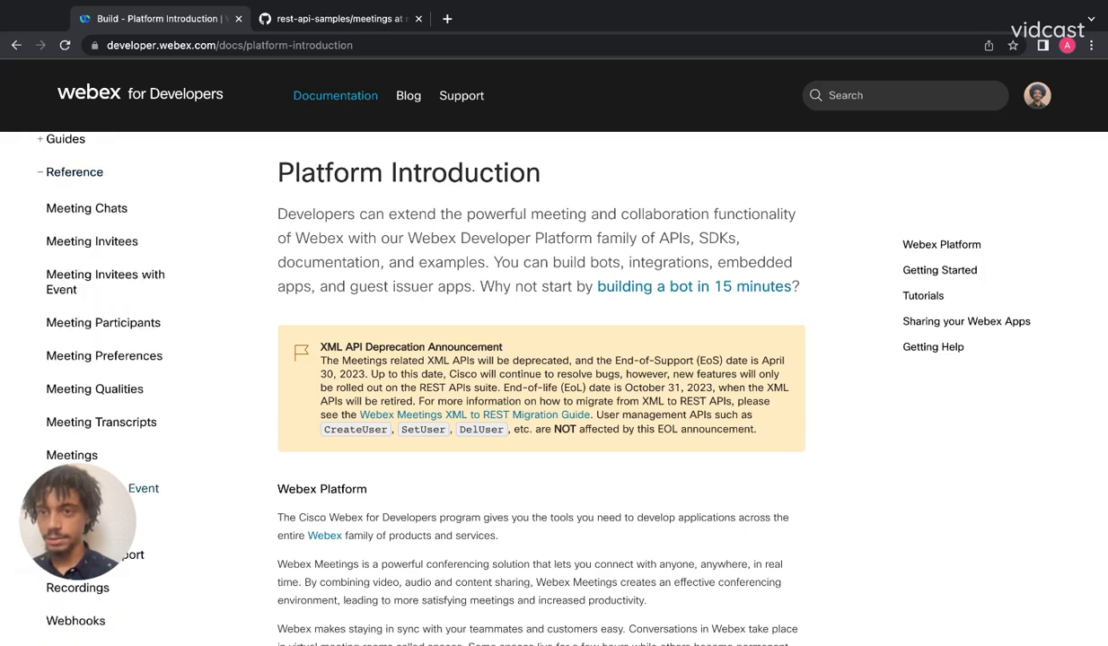
# Select Meetings to load its API reference listing create, get, list, update and delete endpoints.
pyautogui.scroll(-3)
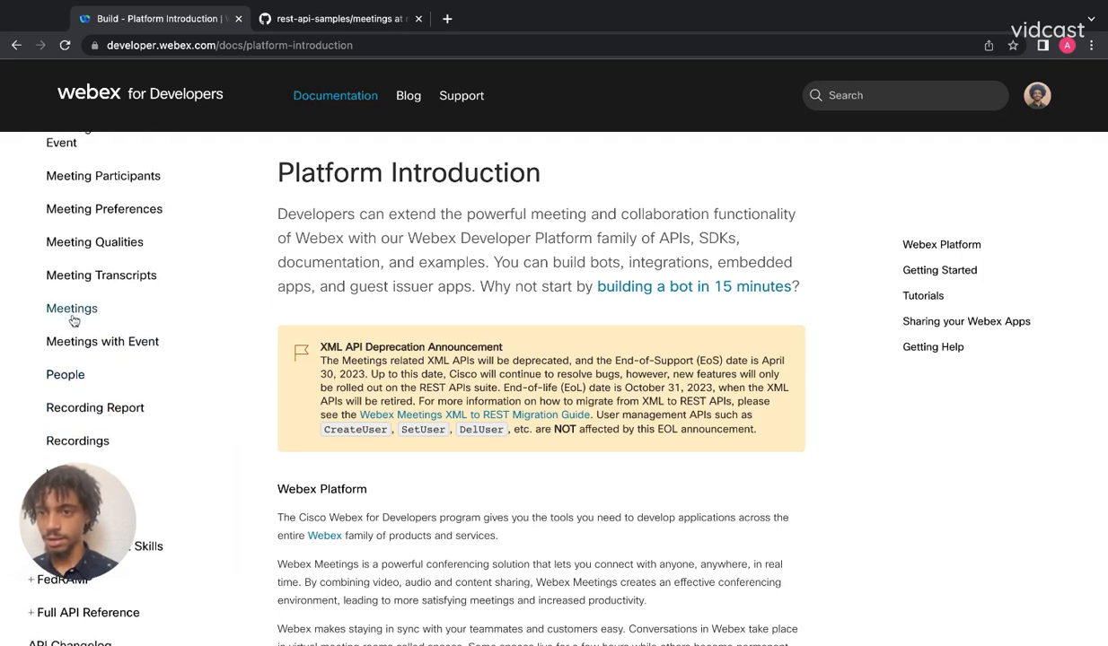
pyautogui.click(72, 309)
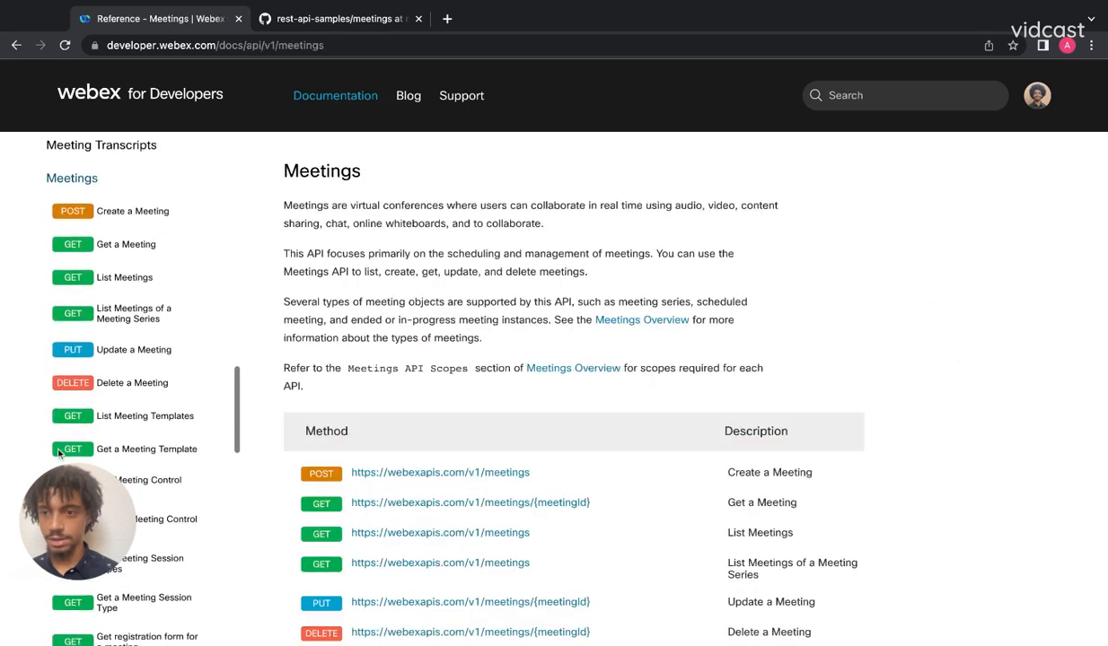
pyautogui.scroll(-3)
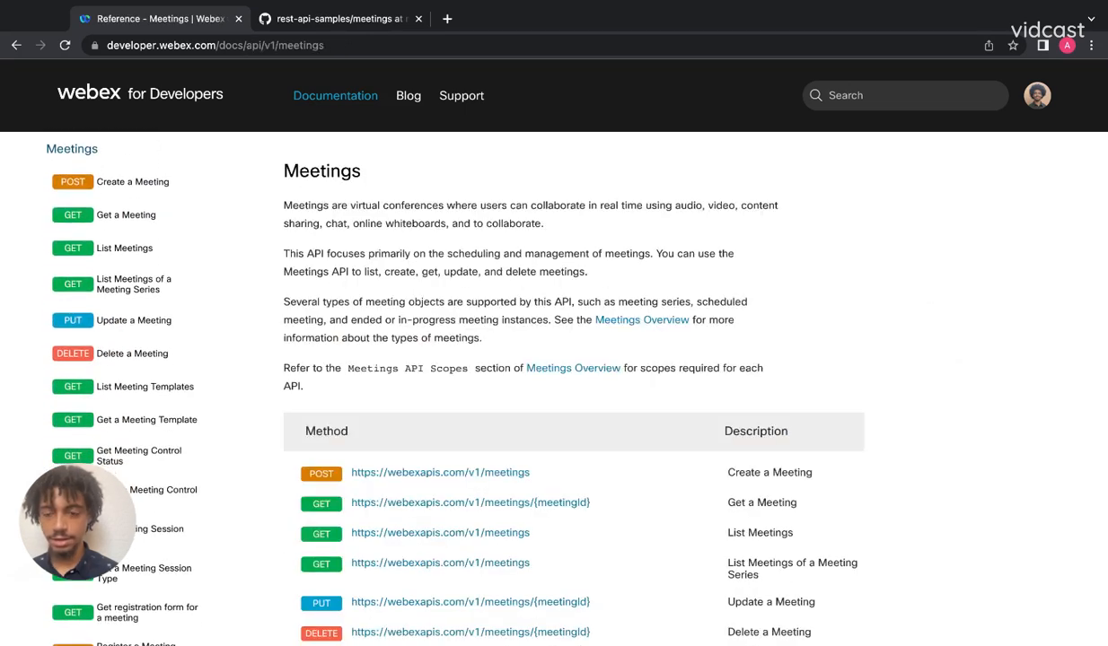
pyautogui.scroll(-3)
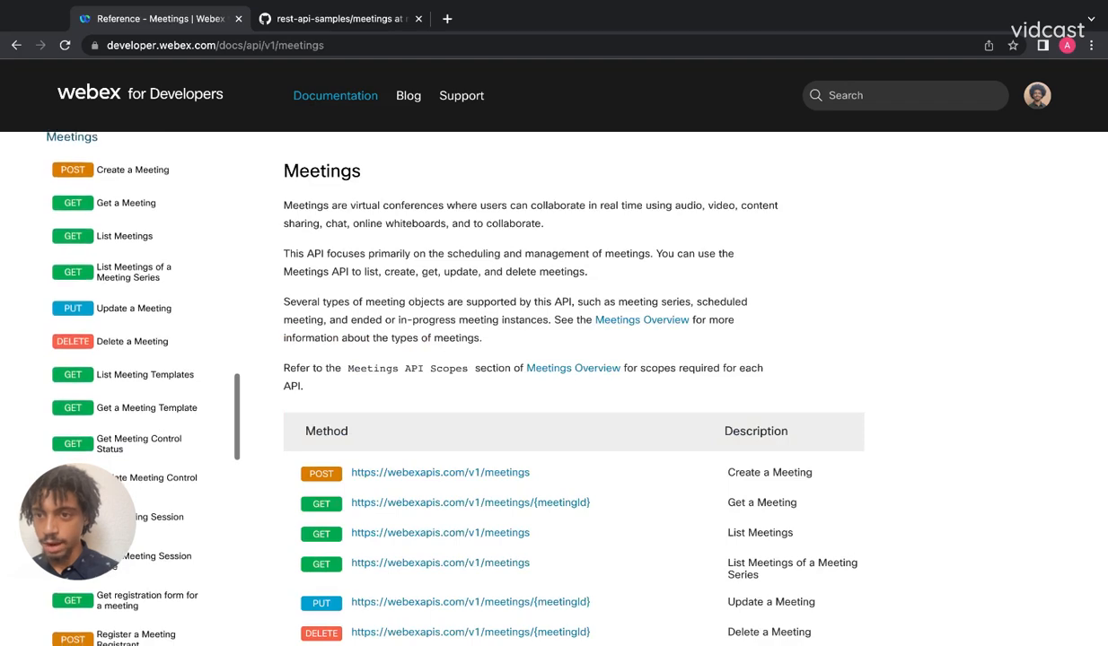
pyautogui.scroll(-3)
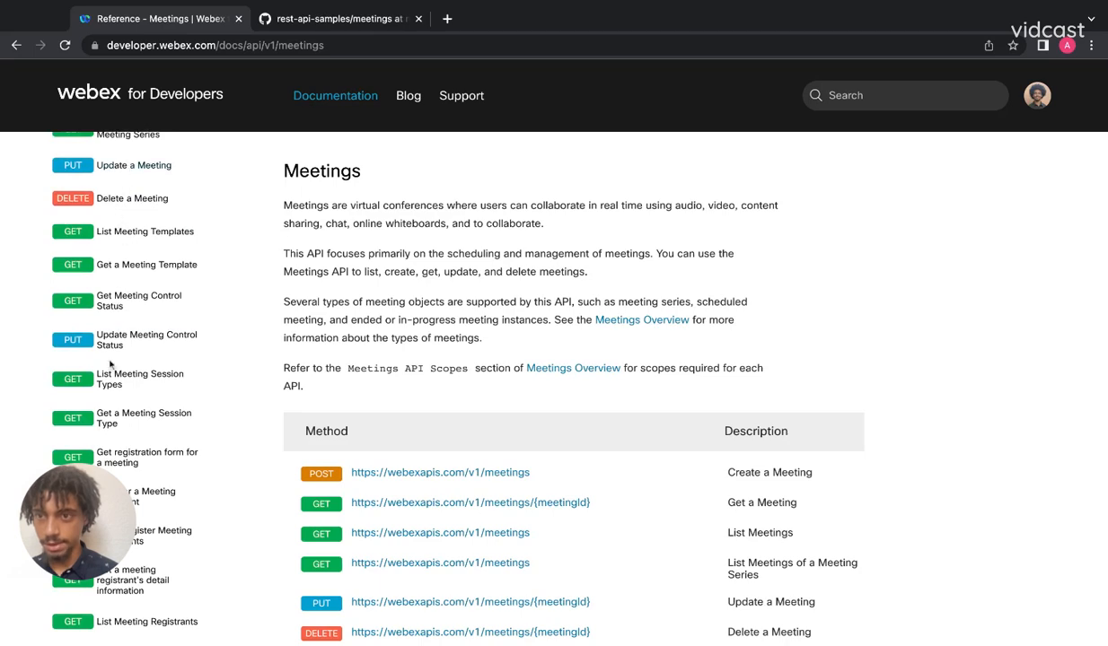
# Load the PUT Update a Meeting page and review the Try it panel's meetingId and body fields.
pyautogui.click(133, 165)
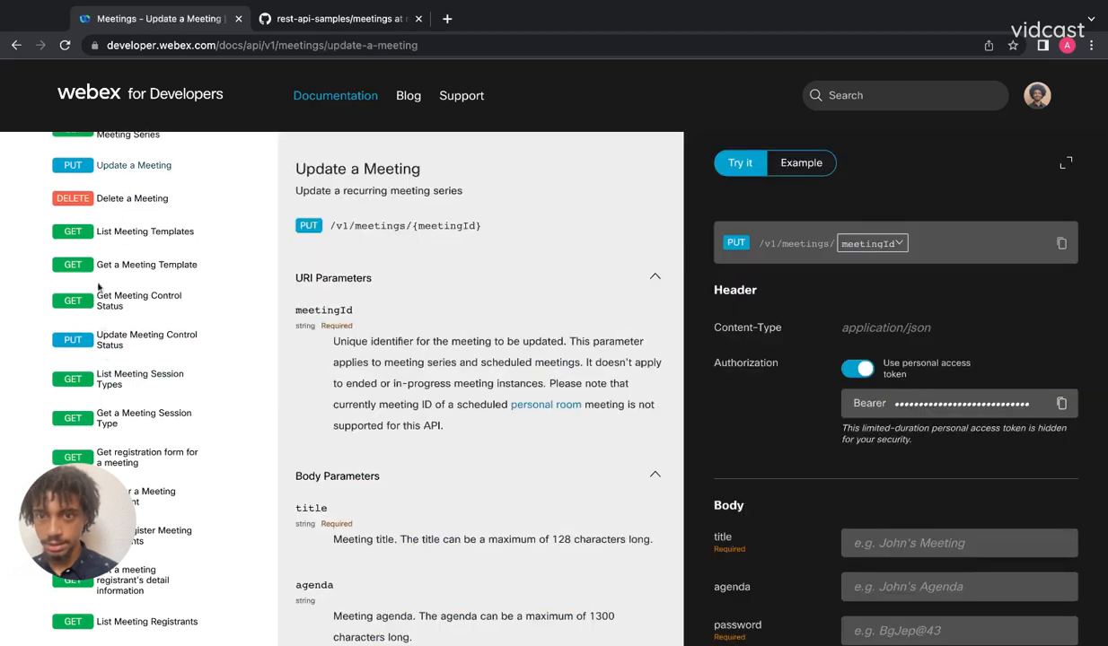
pyautogui.moveTo(520, 485)
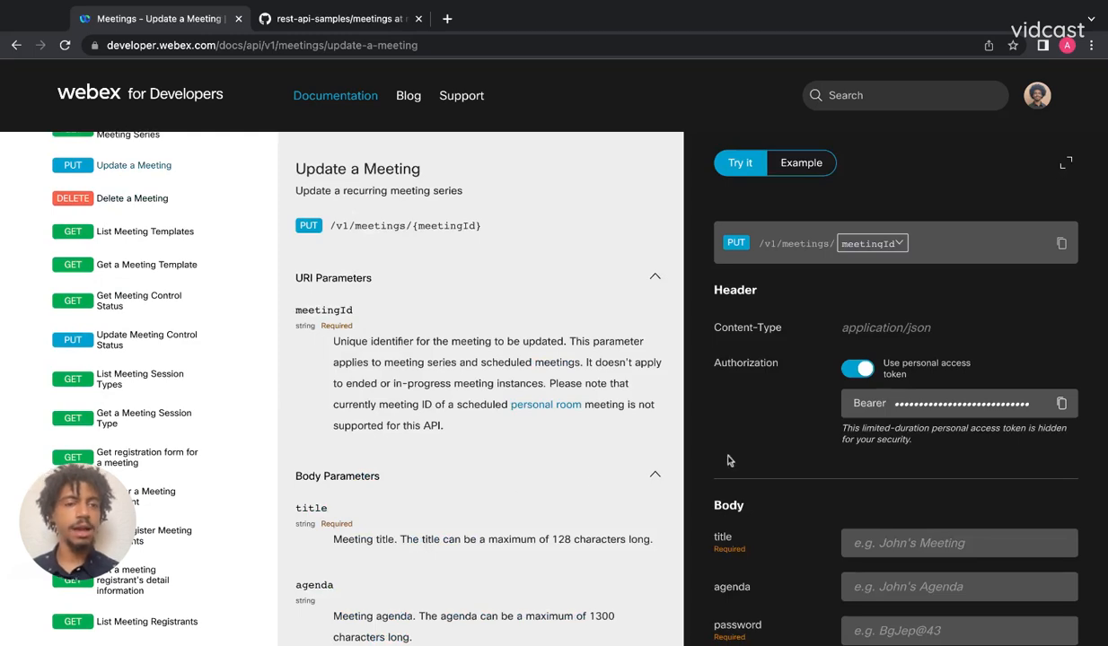
pyautogui.scroll(-3)
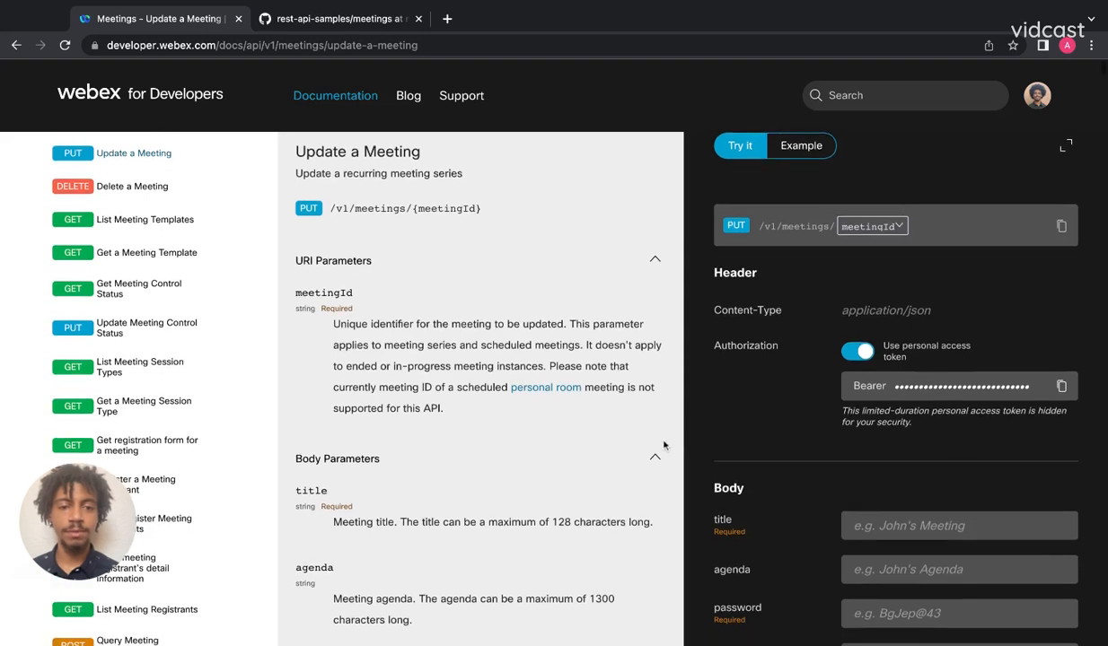
pyautogui.click(958, 500)
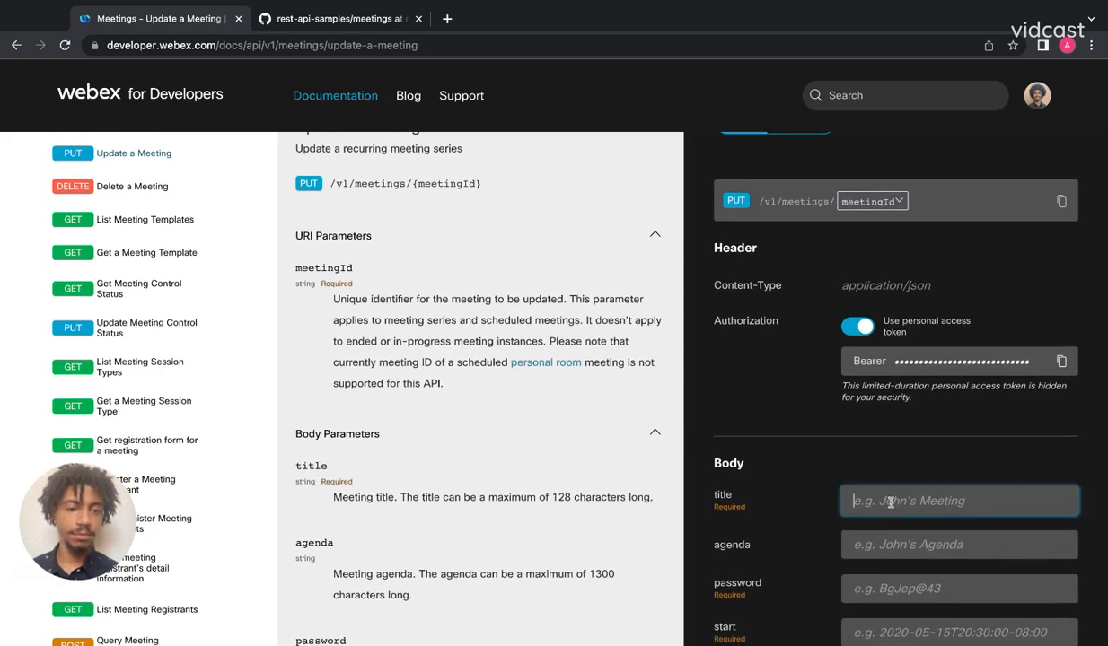
pyautogui.moveTo(890, 525)
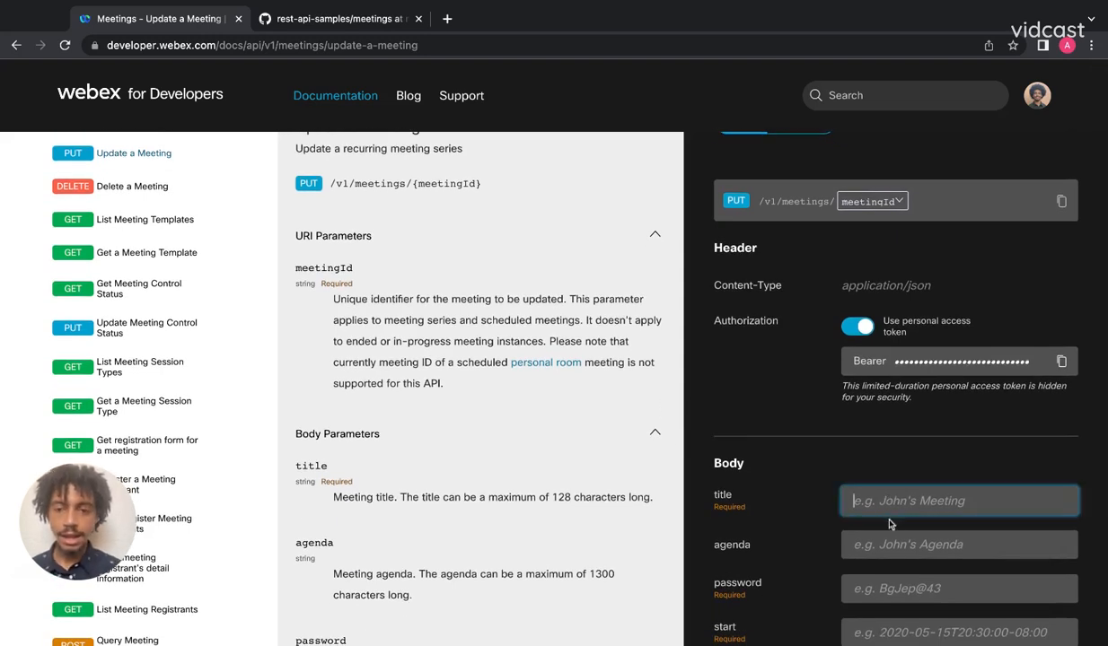
pyautogui.scroll(-3)
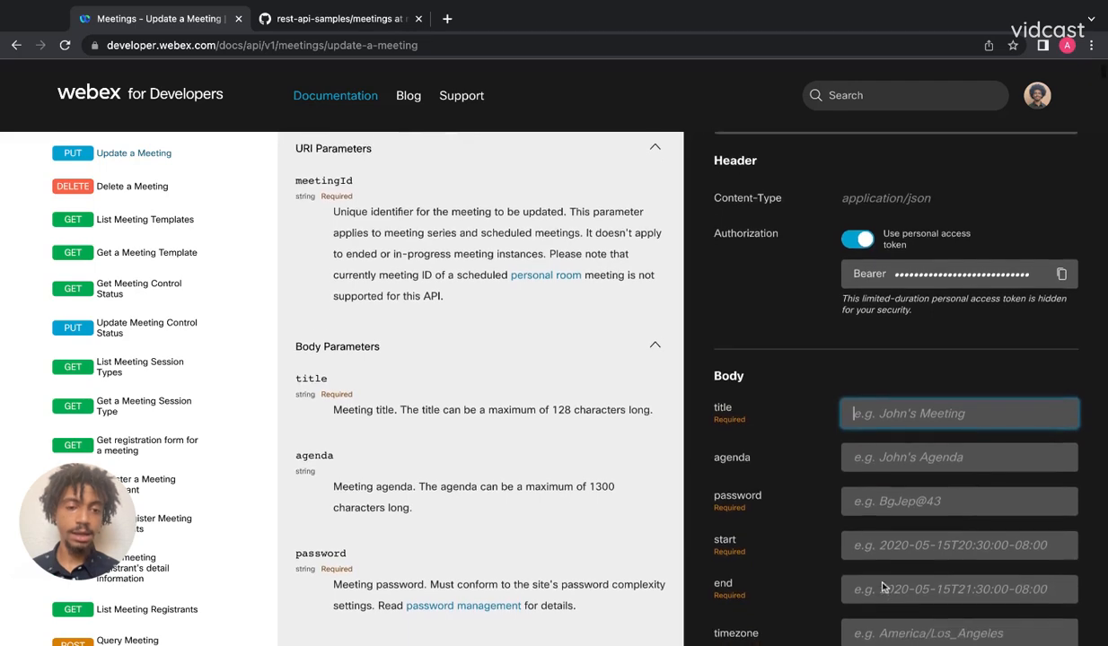
pyautogui.scroll(-3)
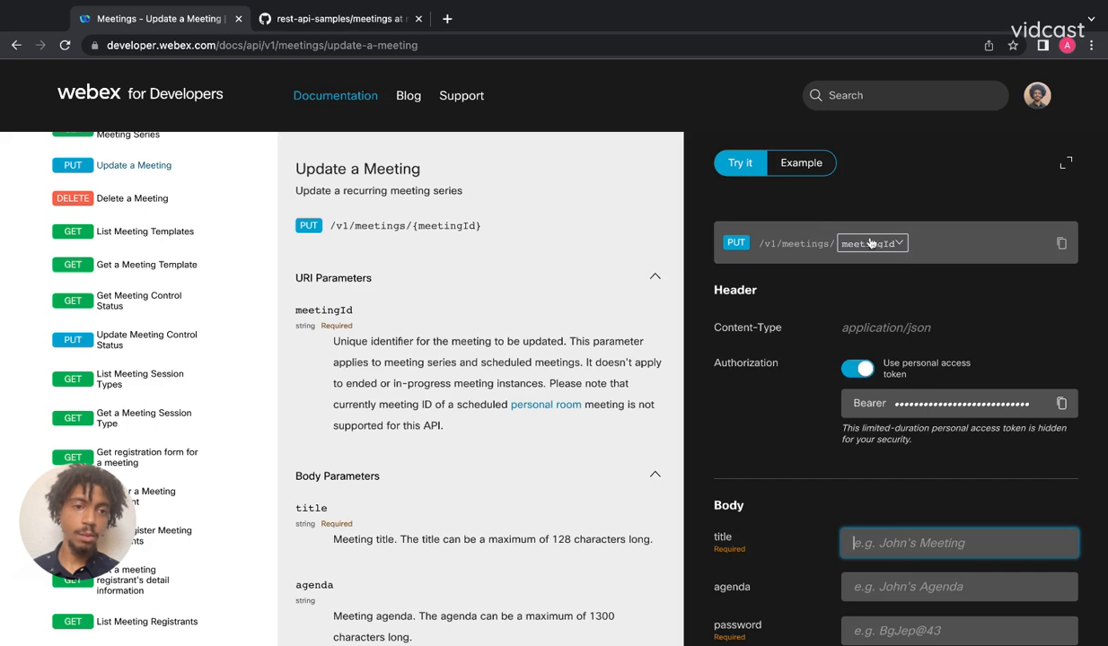
pyautogui.moveTo(887, 248)
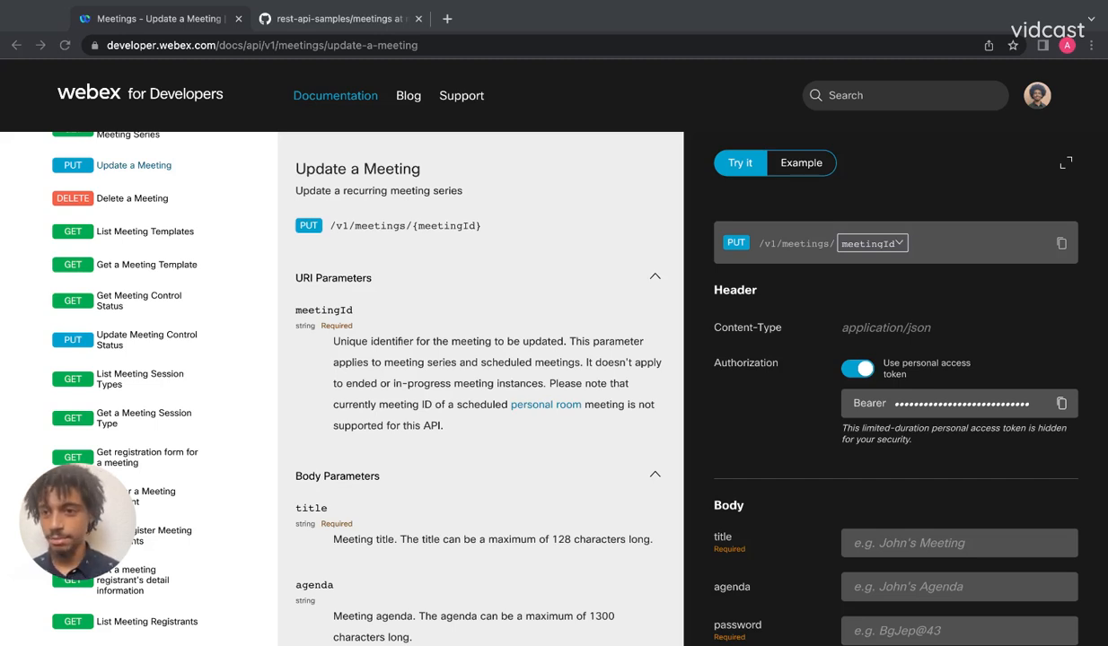
pyautogui.click(871, 245)
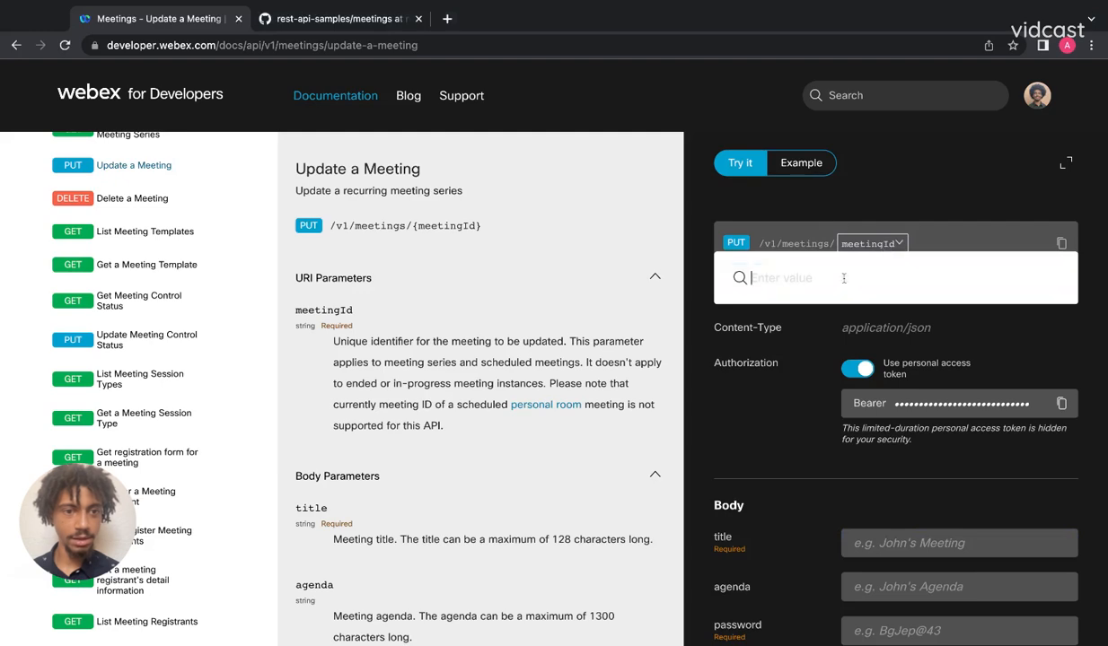
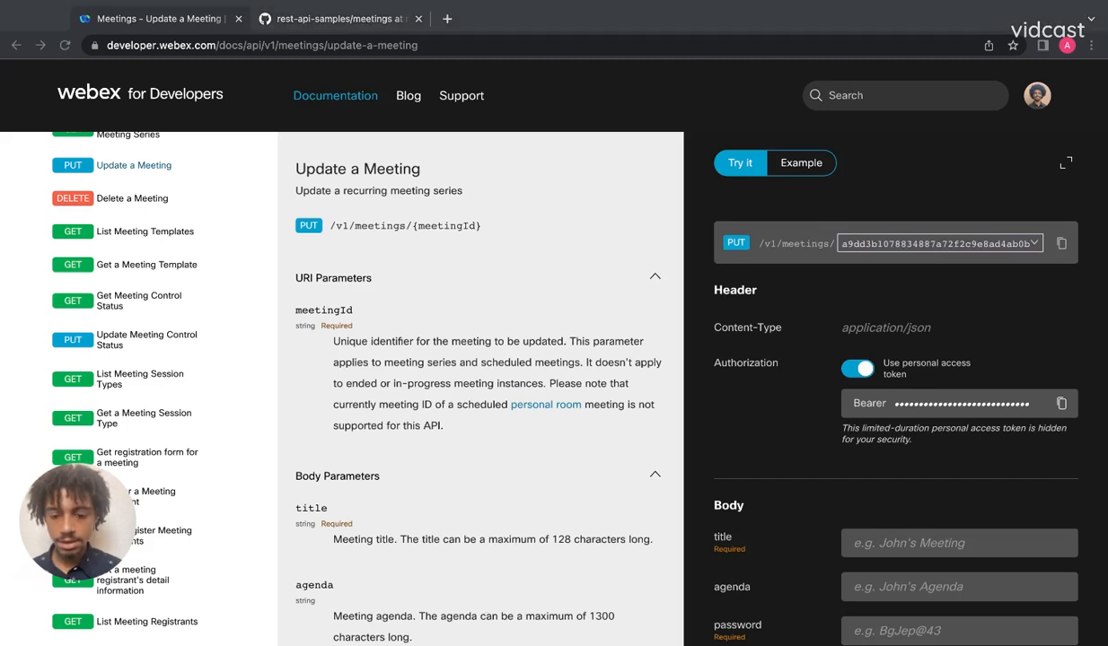
pyautogui.moveTo(833, 528)
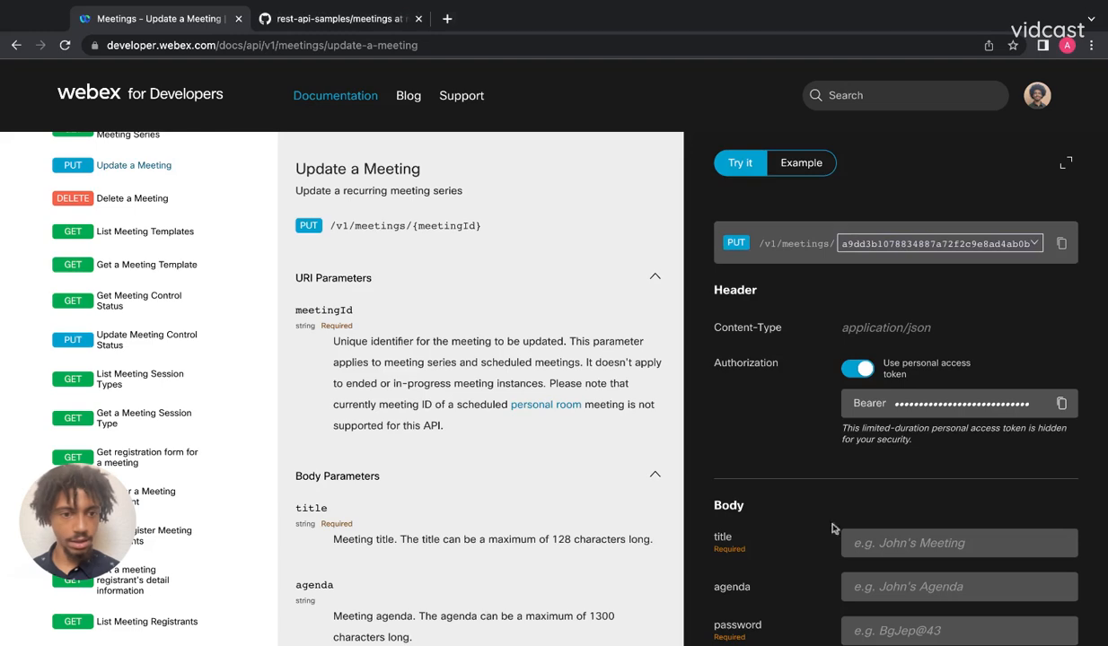
pyautogui.scroll(-3)
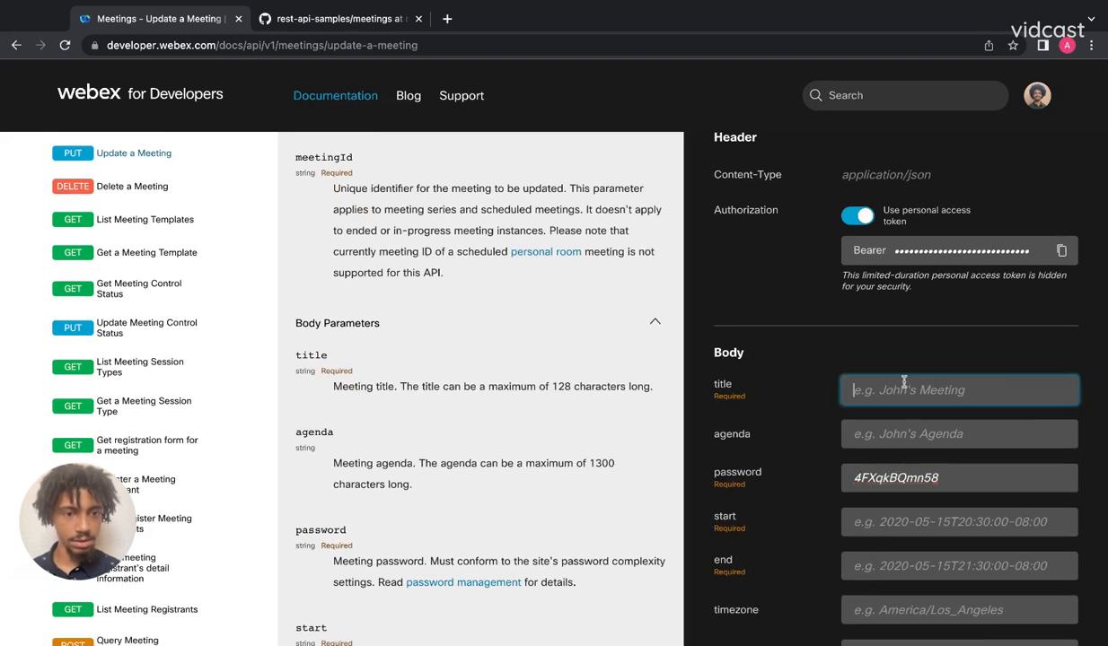
# Fill the title field with Webex API Meetings "Hello World!".
pyautogui.write('Webex')
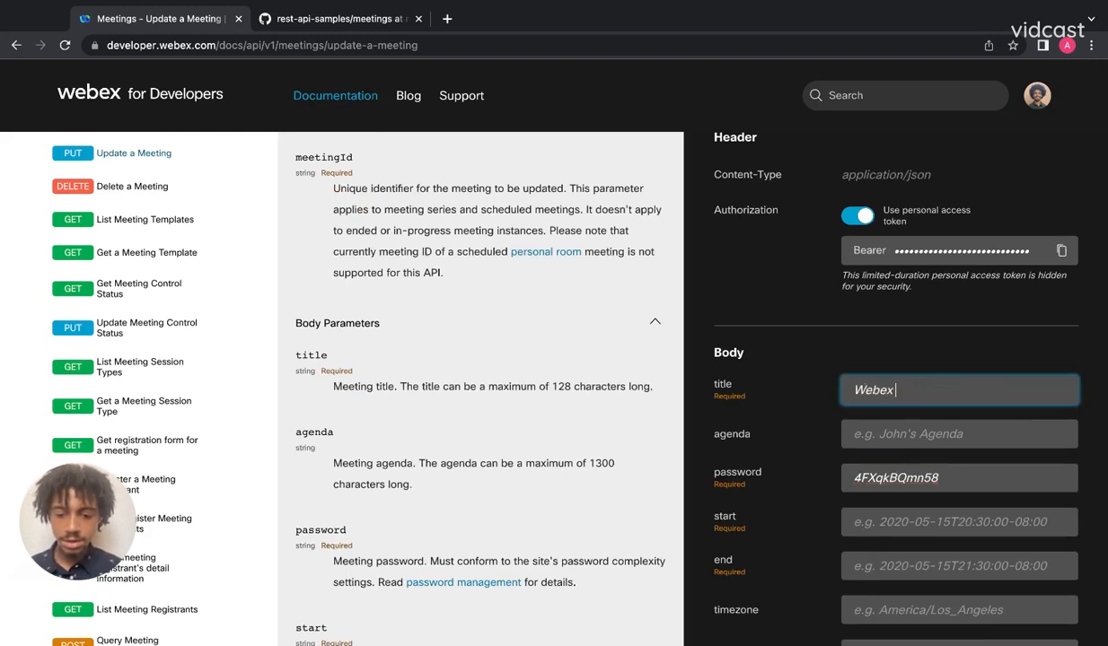
pyautogui.write('API')
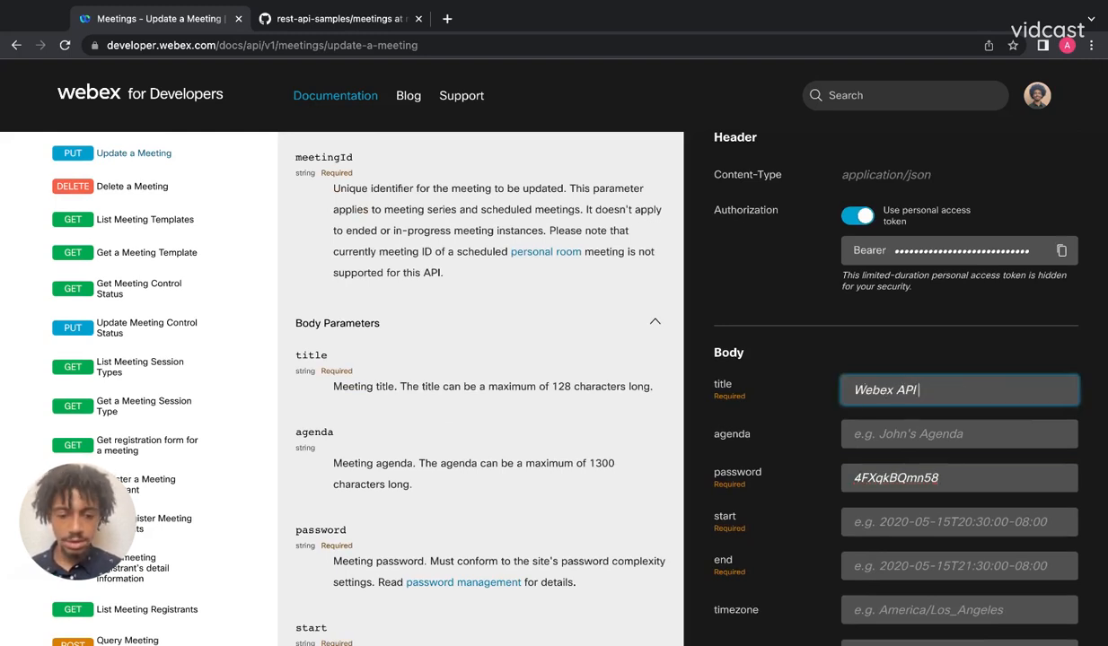
pyautogui.write('Meeting')
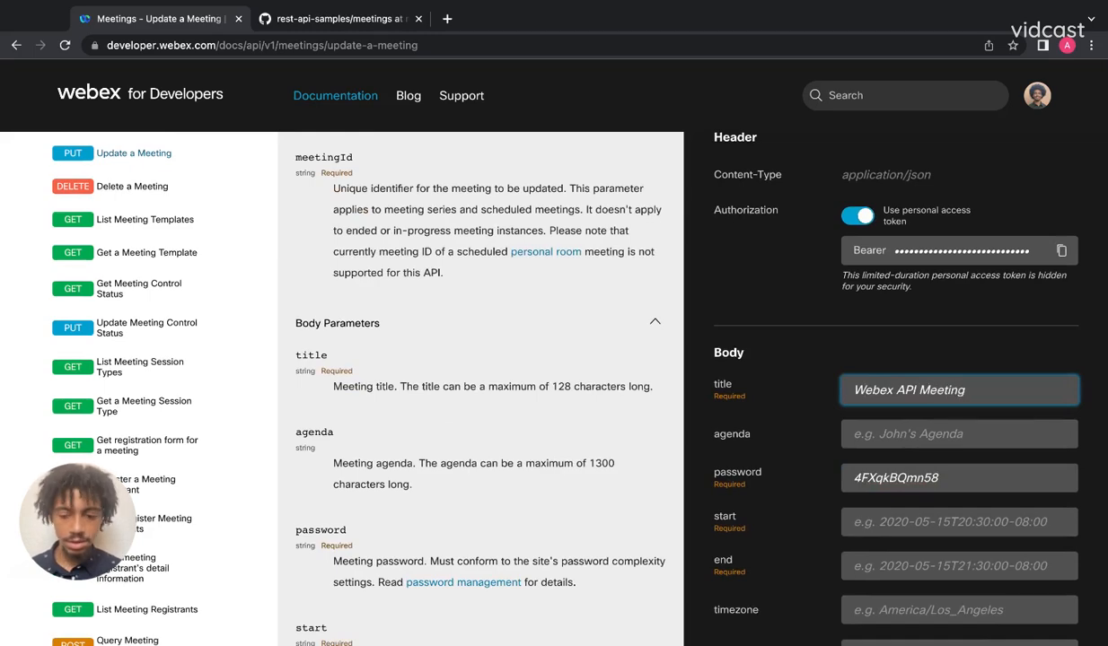
pyautogui.write('s "Hello WOrld!')
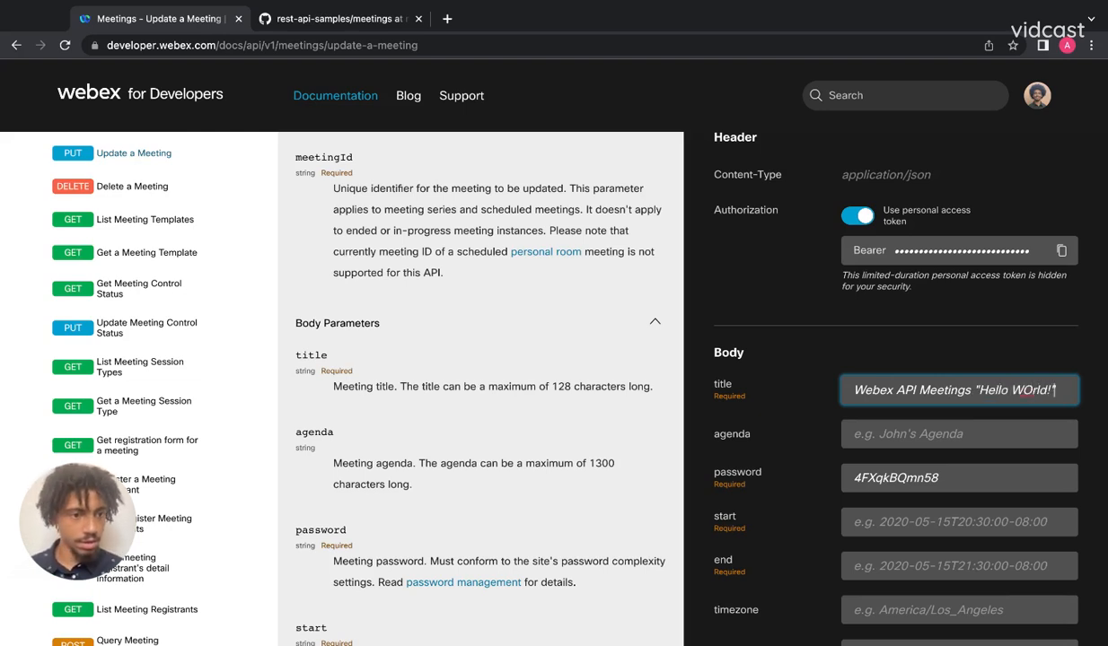
pyautogui.write('"')
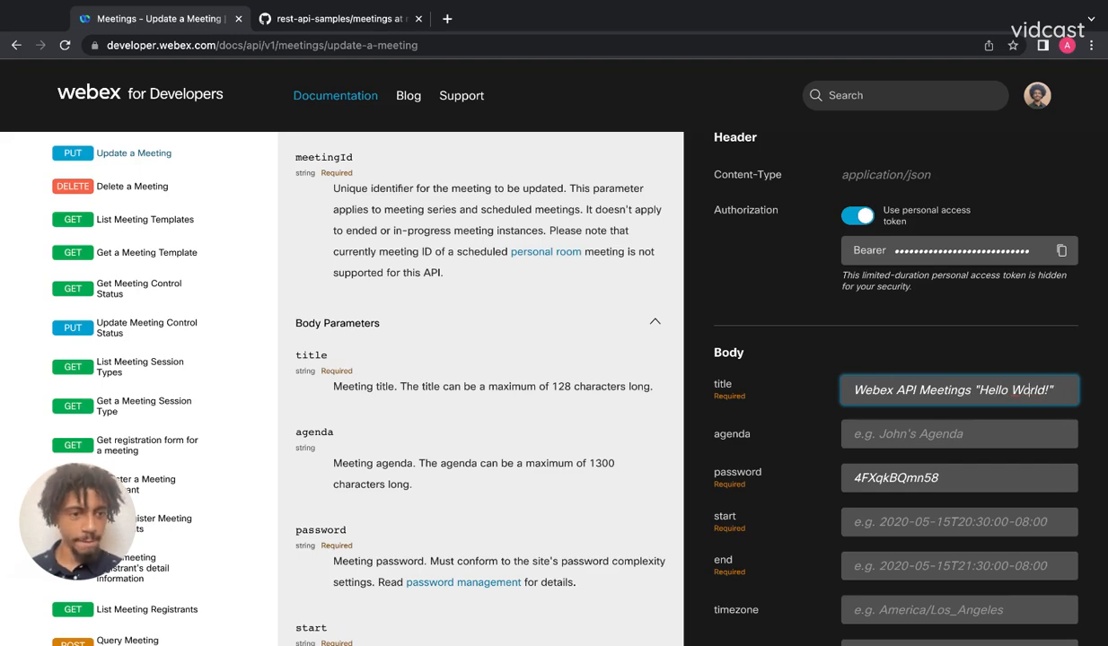
# Enter start 2022-07-16T04:20:00Z and end 2022-07-16T04:55:00Z in the body fields.
pyautogui.scroll(-3)
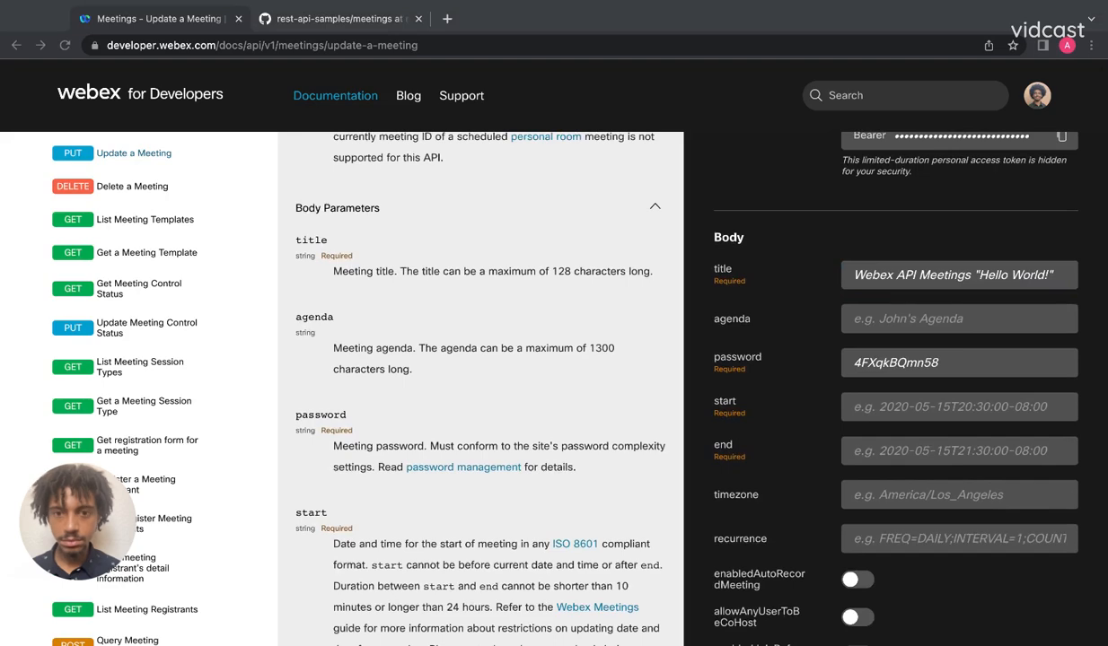
pyautogui.click(958, 275)
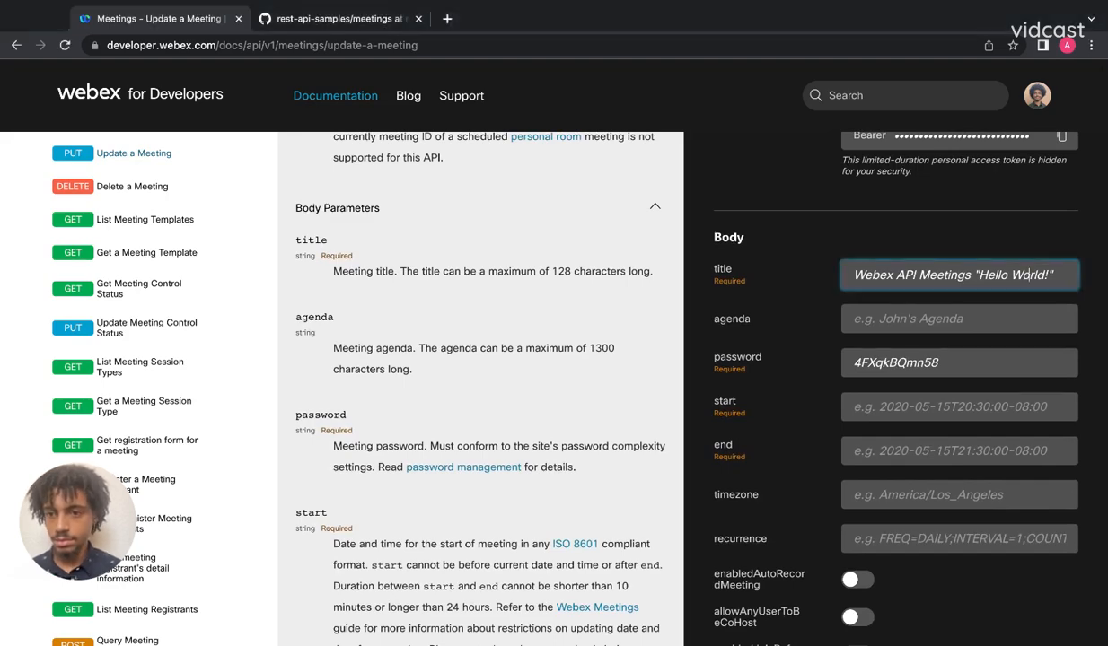
pyautogui.write('2022-07-16T04:20:00Z')
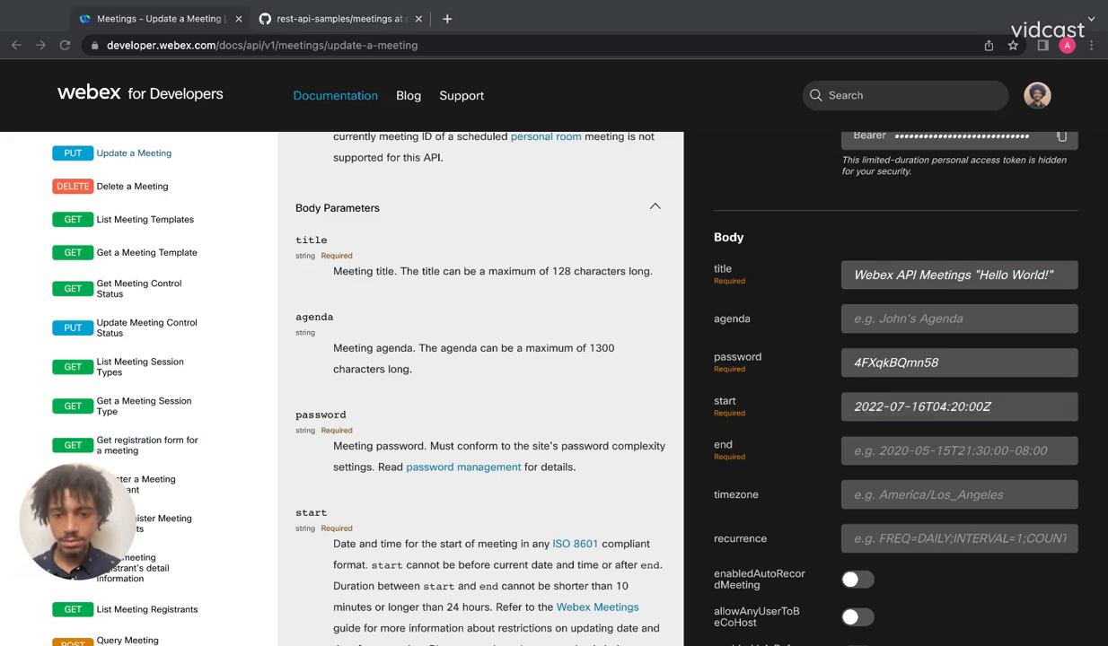
pyautogui.click(959, 451)
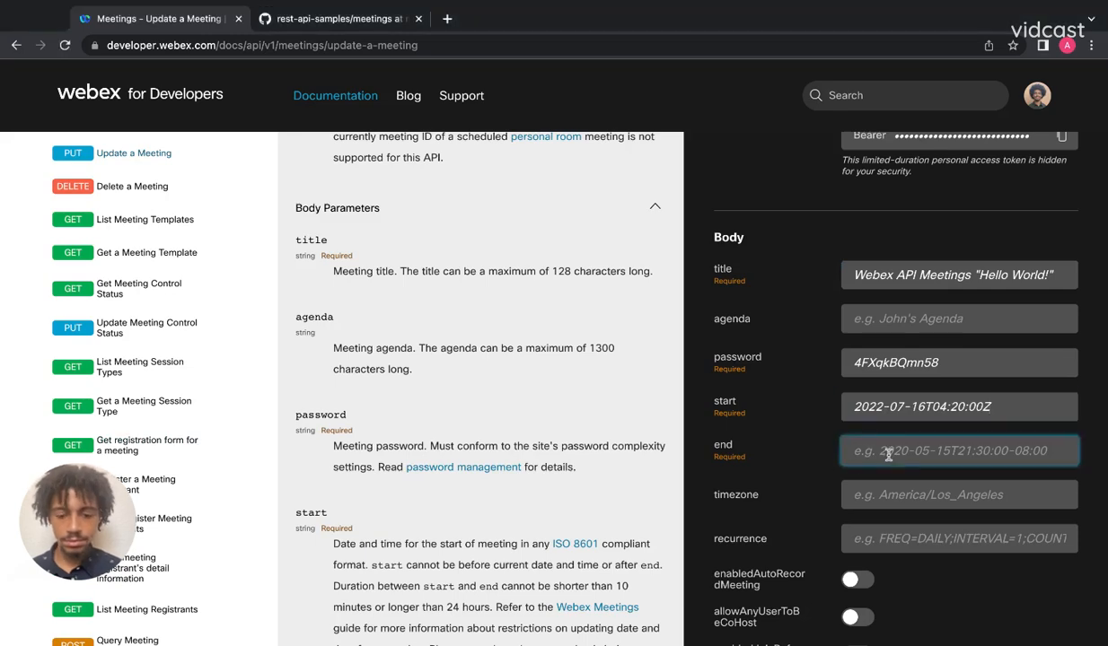
pyautogui.write('2022-07-16T04:55:00Z')
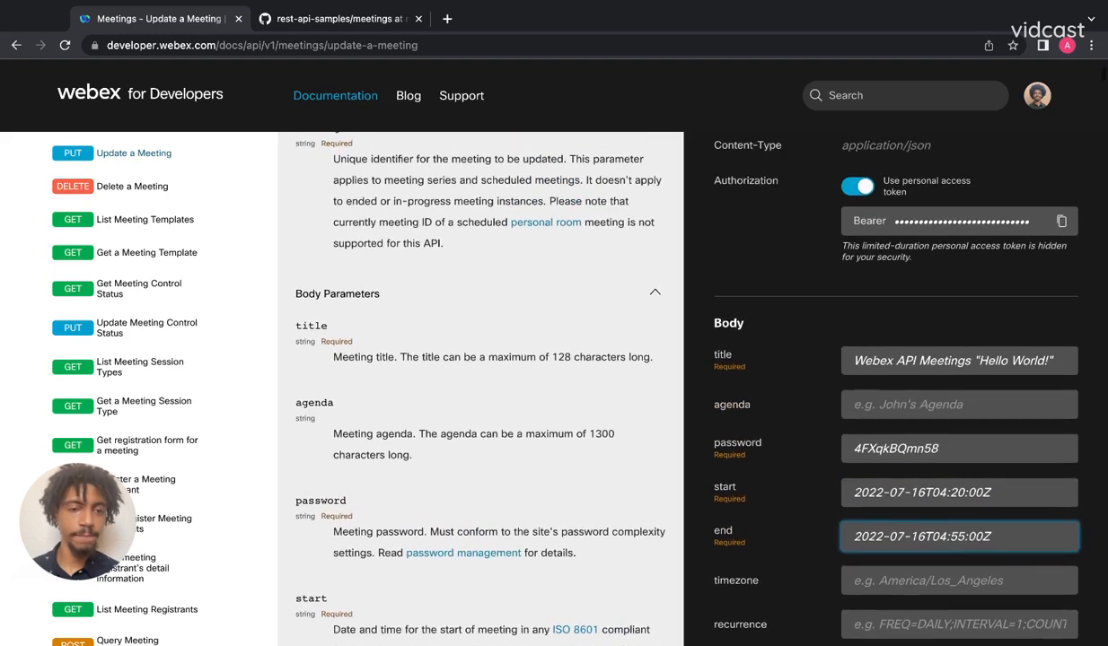
# Write the agenda sentence beginning "This great Webex API Meetings endpoint is…".
pyautogui.click(959, 403)
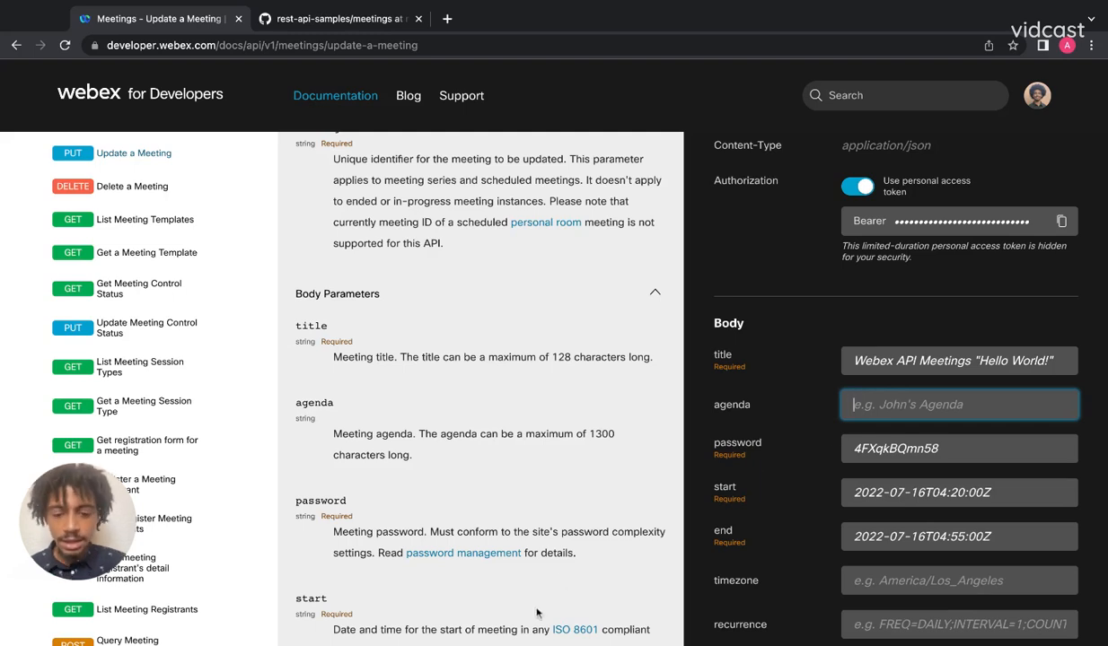
pyautogui.write('This meeting will discuss how')
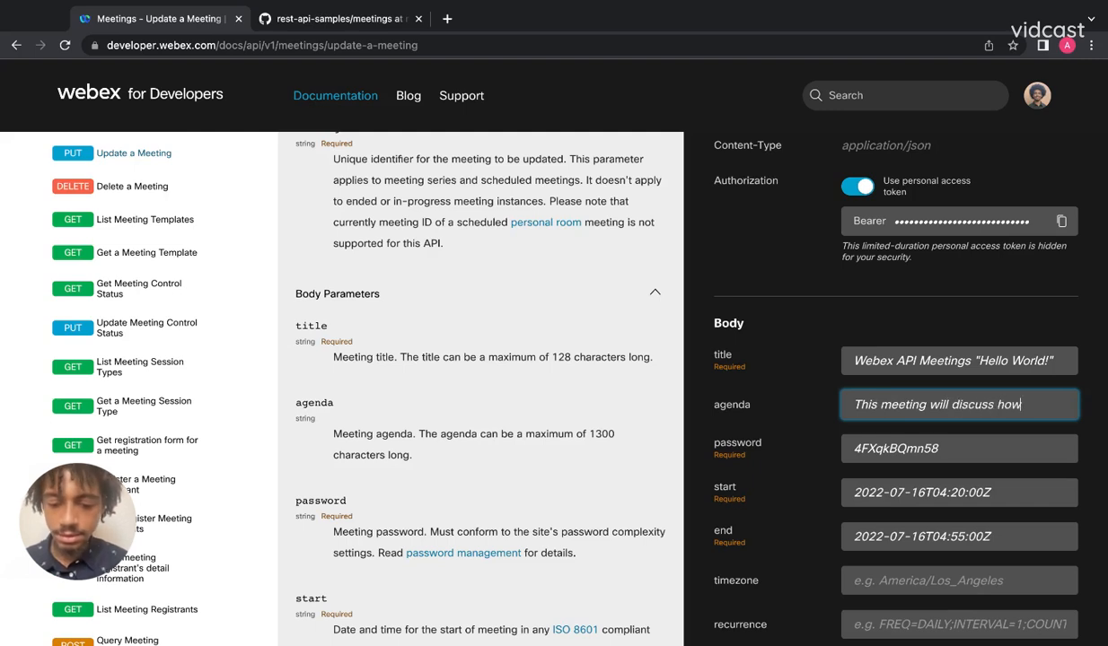
pyautogui.write('great Webex API Meetings endpoint is')
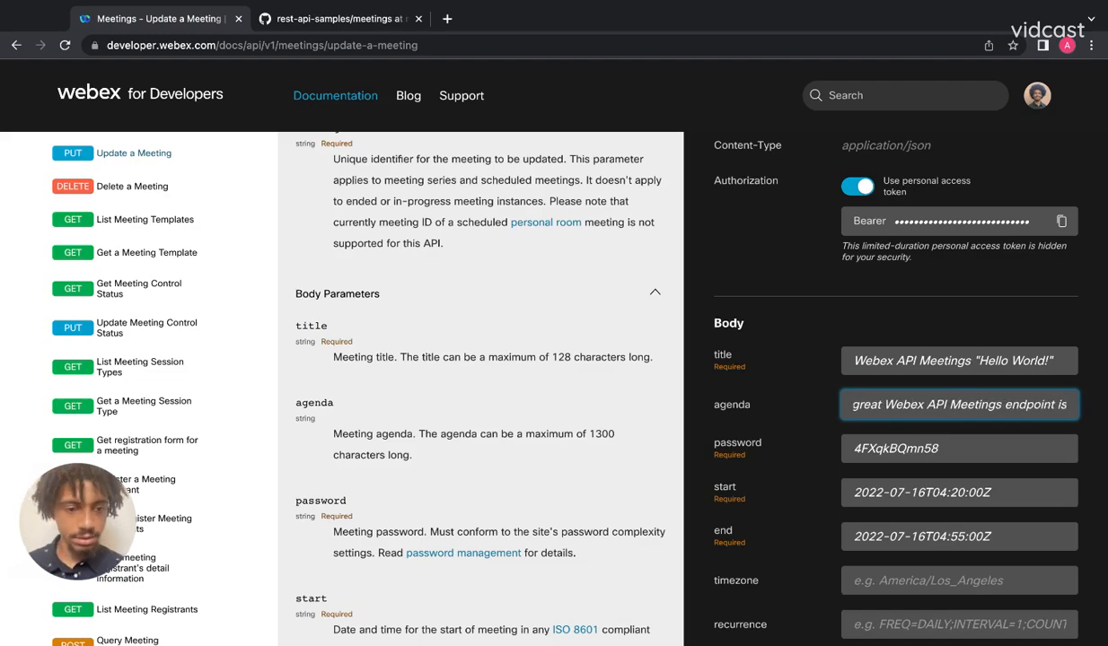
# Run the request and scroll through the 200 OK response JSON with updated title and agenda.
pyautogui.scroll(-3)
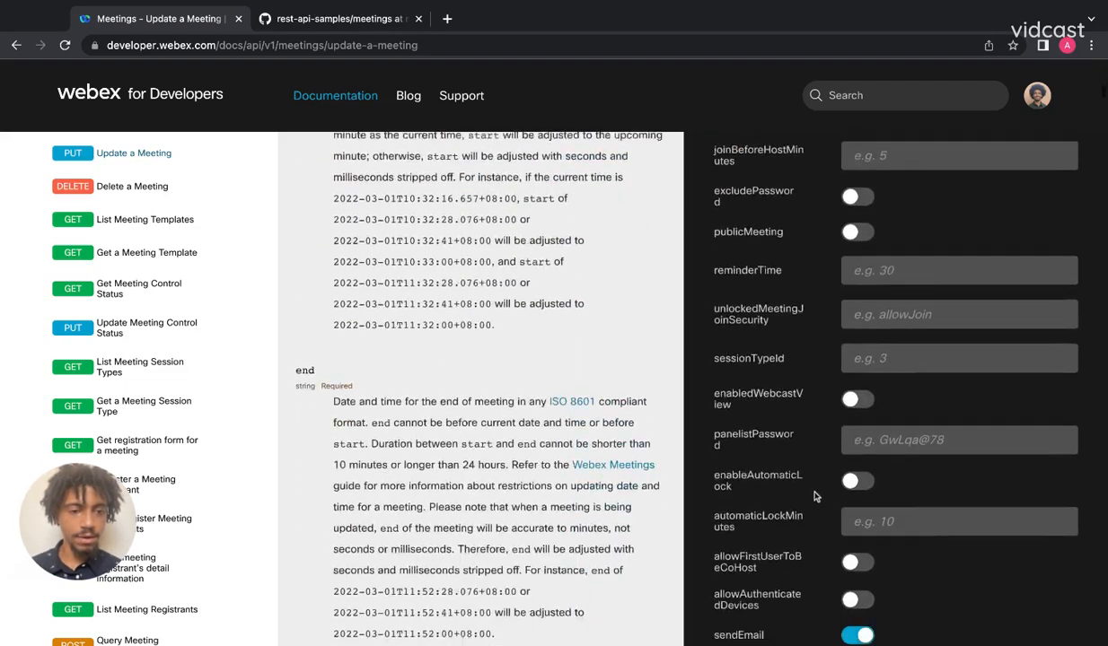
pyautogui.scroll(-3)
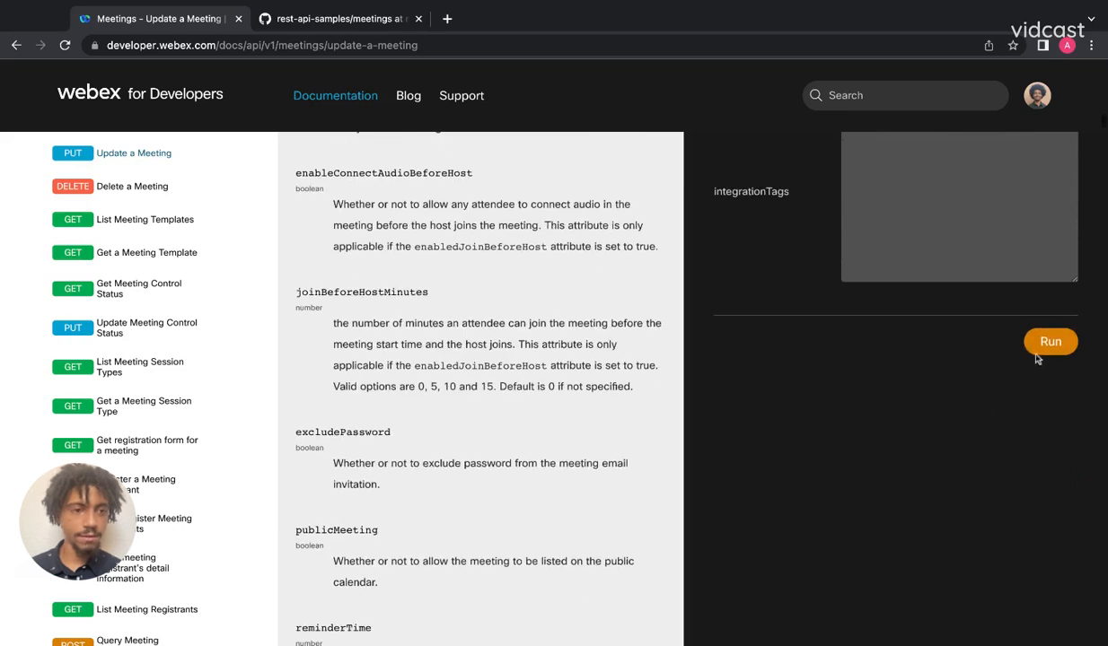
pyautogui.click(1049, 341)
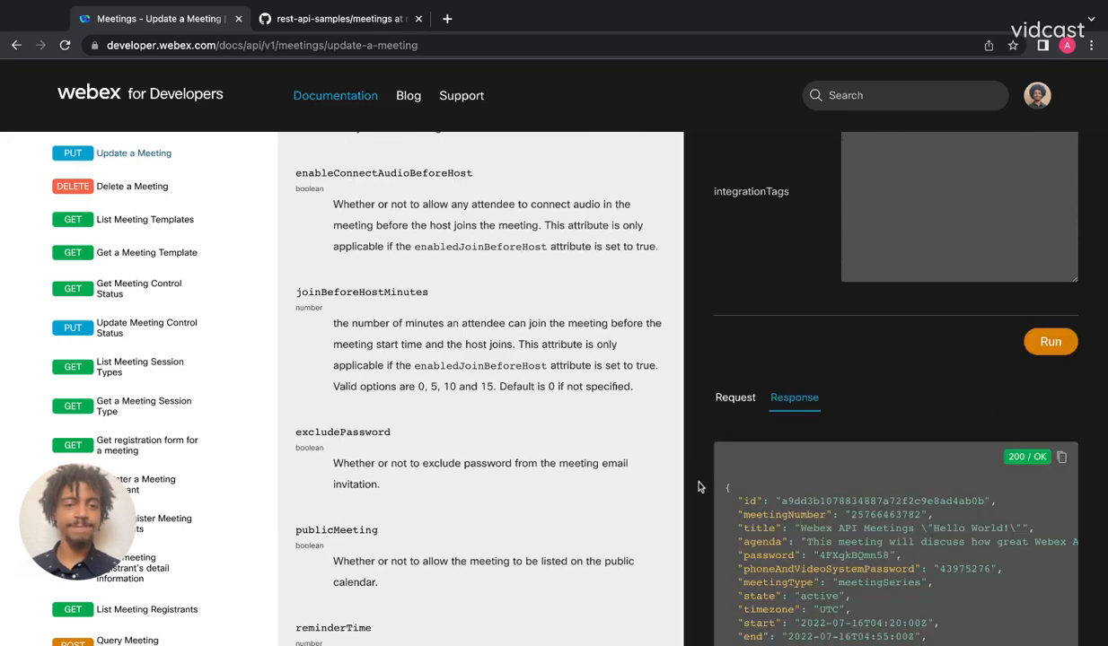
pyautogui.scroll(-3)
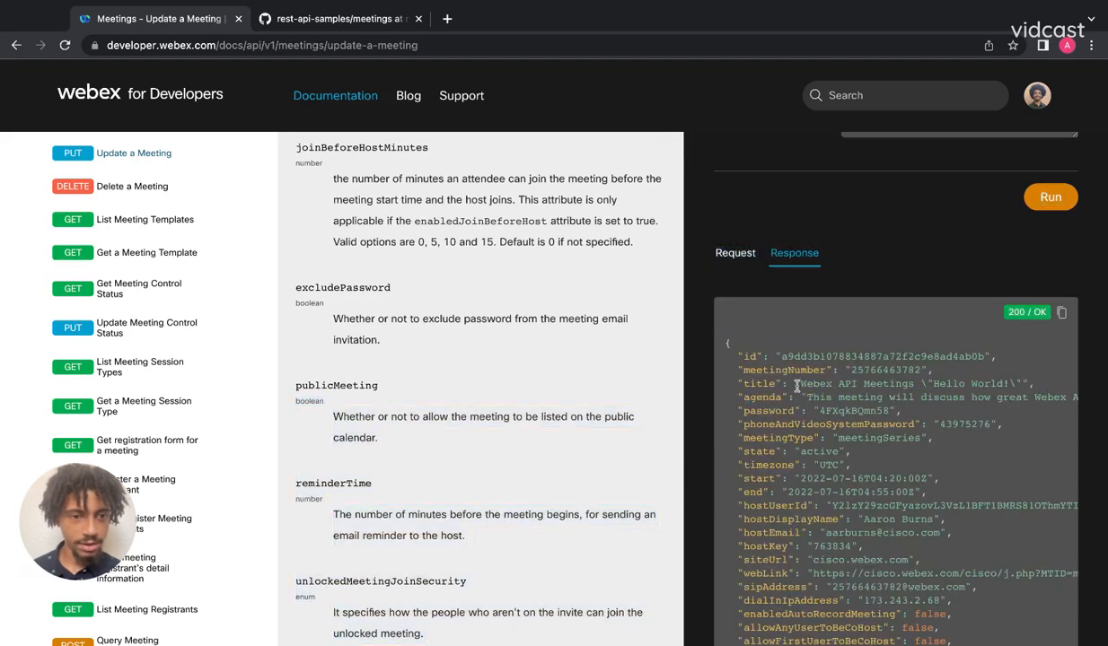
pyautogui.hscroll(3)
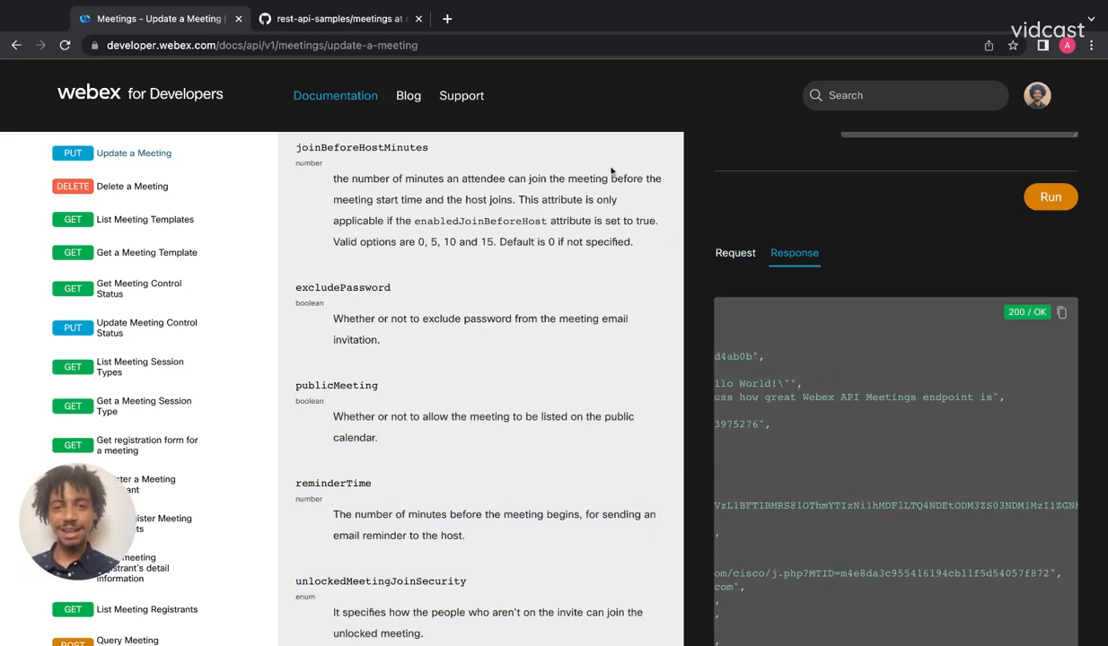
pyautogui.moveTo(402, 251)
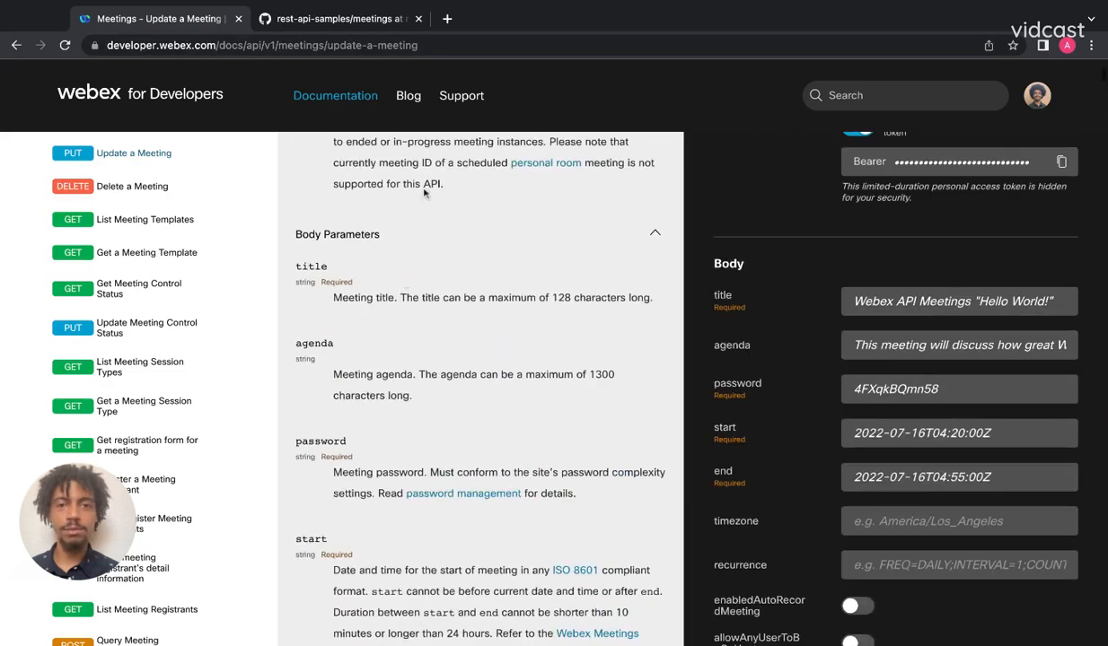
# Switch to the rest-api-samples GitHub tab showing the meetings folder's create, delete, read and update samples.
pyautogui.click(339, 18)
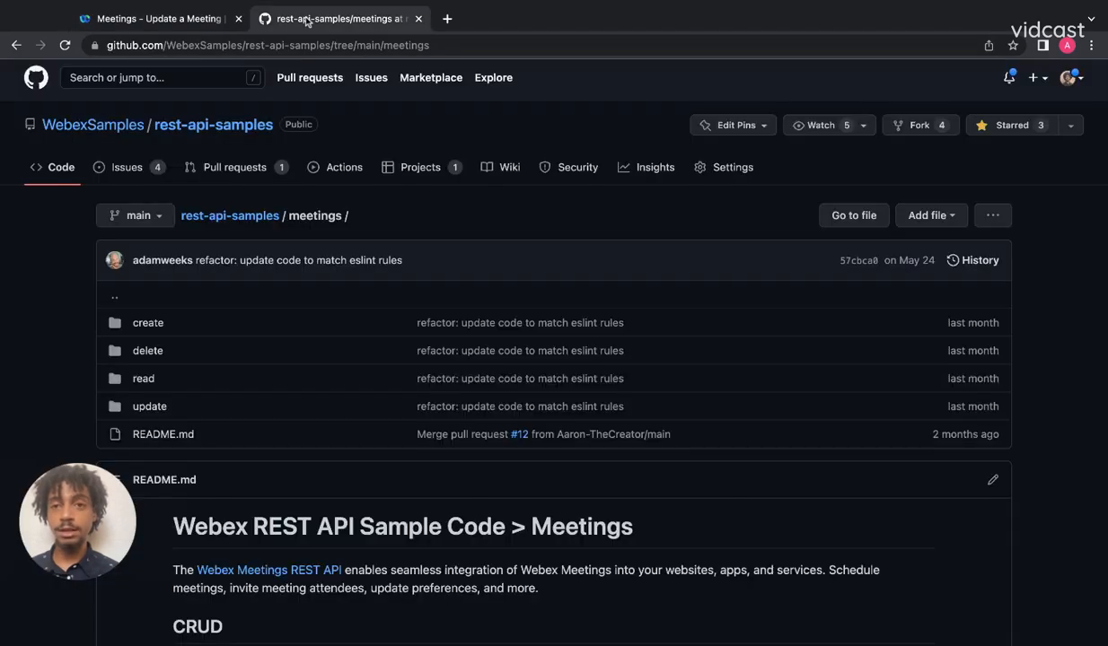
pyautogui.moveTo(258, 162)
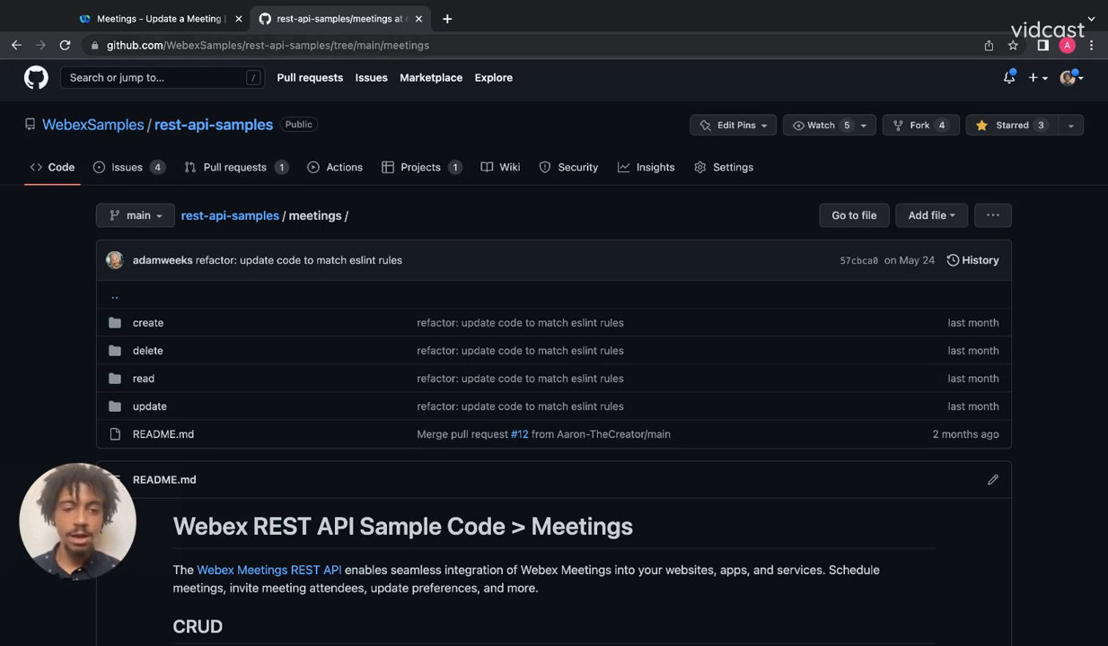
pyautogui.moveTo(151, 205)
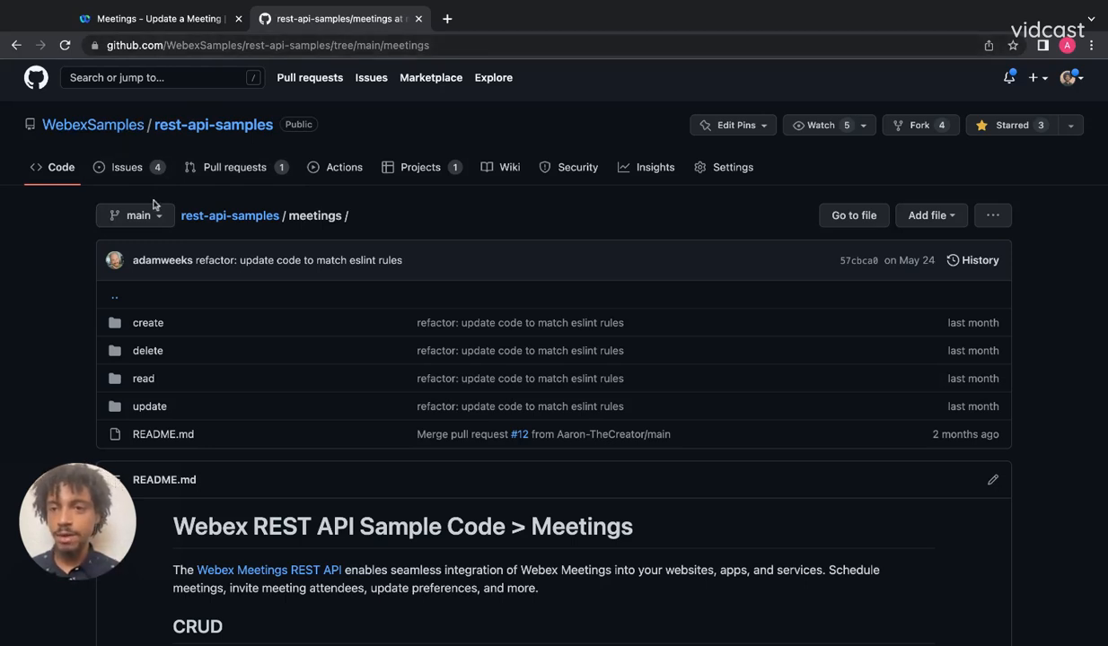
pyautogui.moveTo(147, 361)
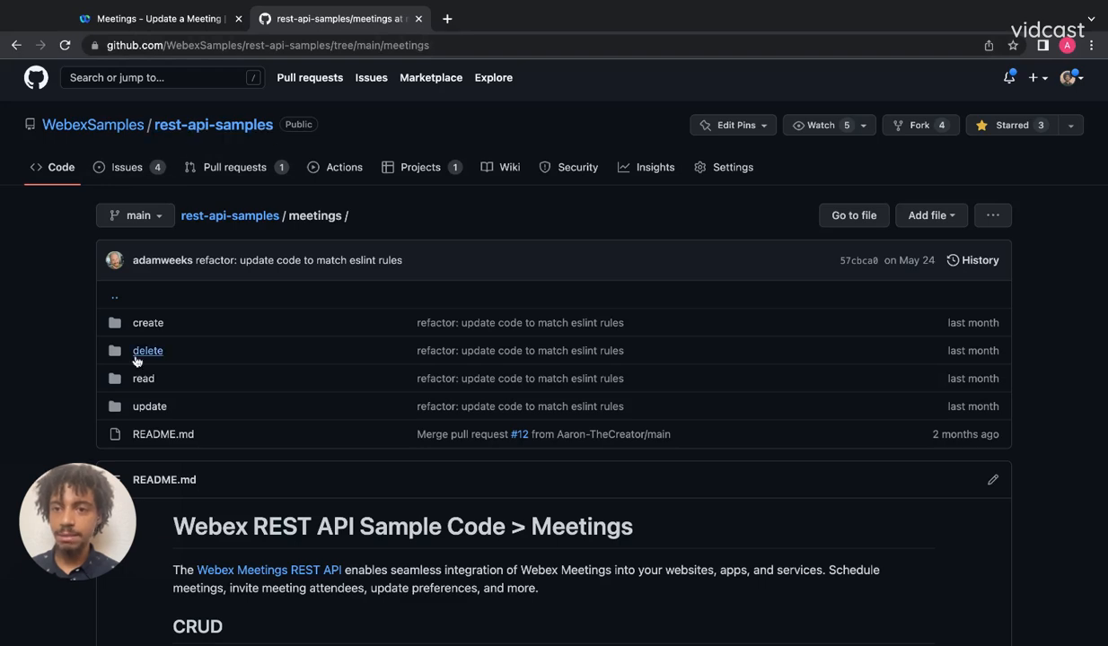
pyautogui.moveTo(147, 324)
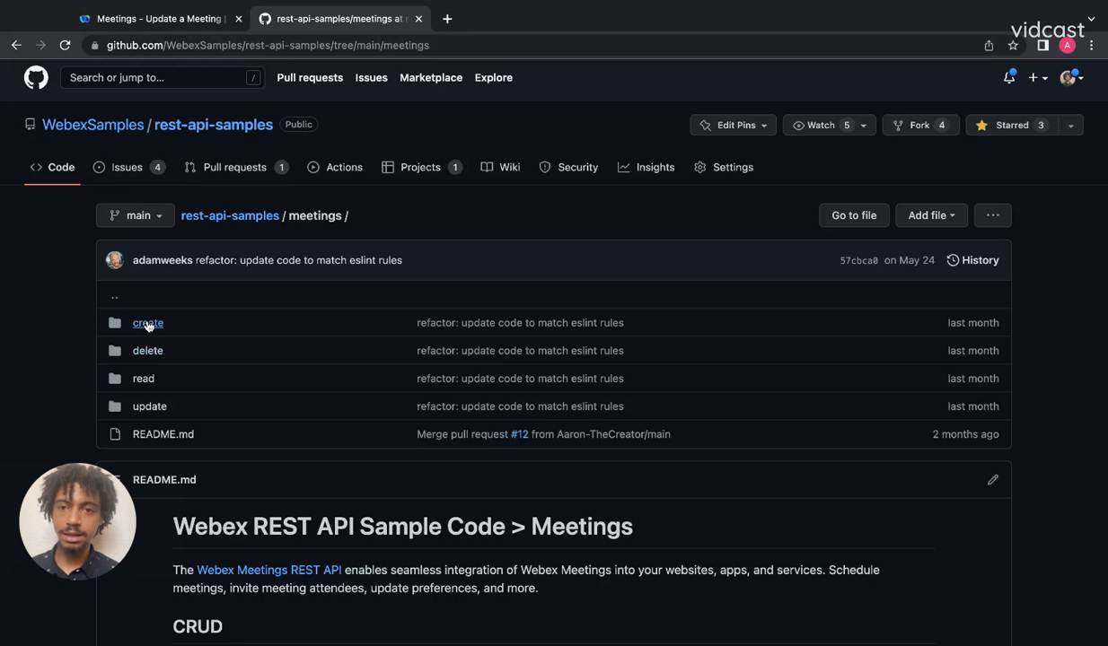
pyautogui.moveTo(334, 226)
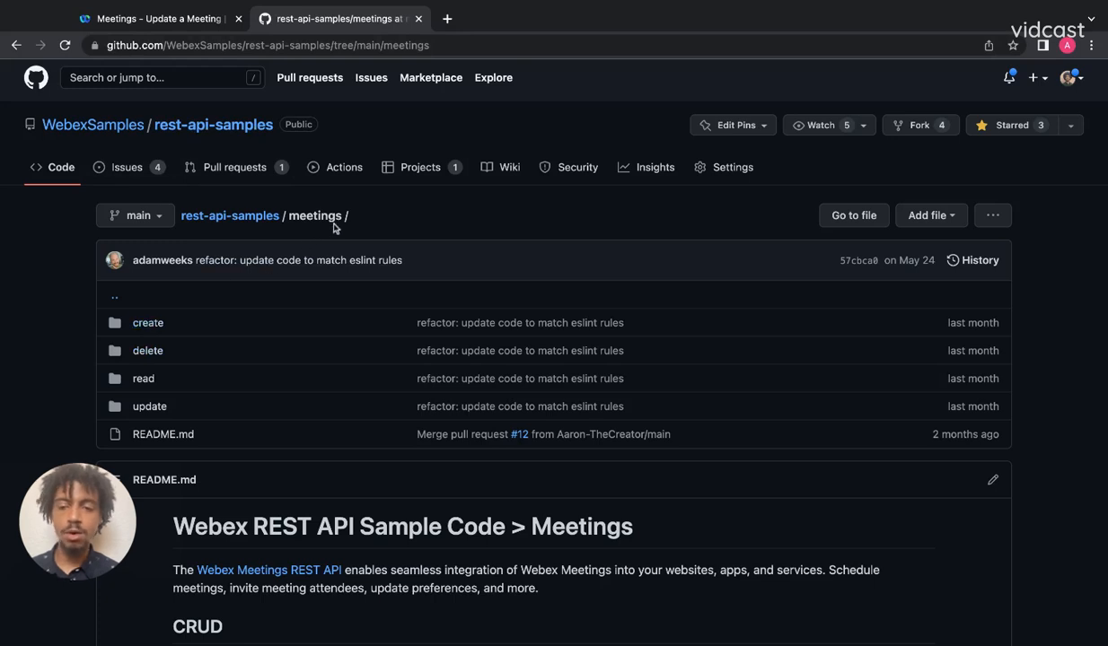
pyautogui.moveTo(265, 280)
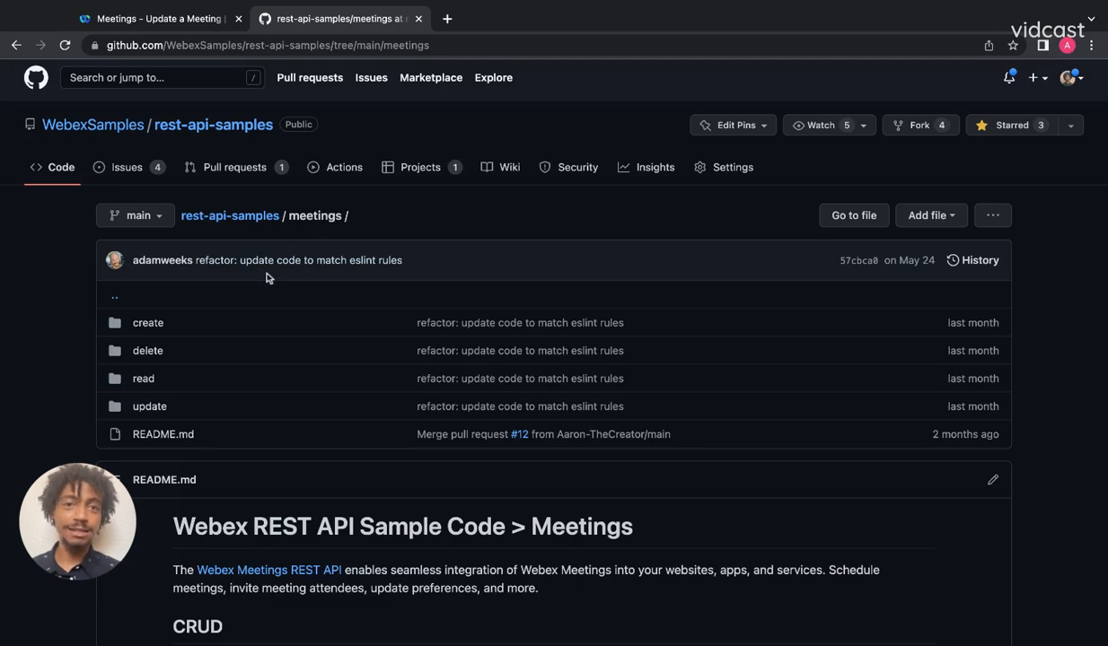
pyautogui.moveTo(327, 330)
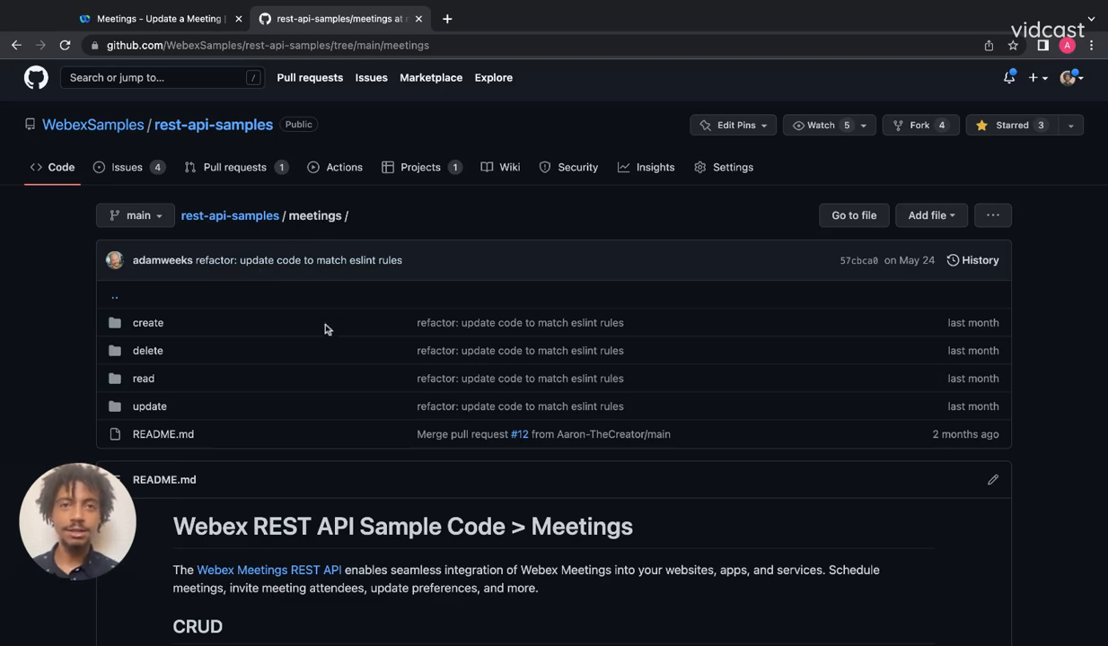
pyautogui.moveTo(485, 528)
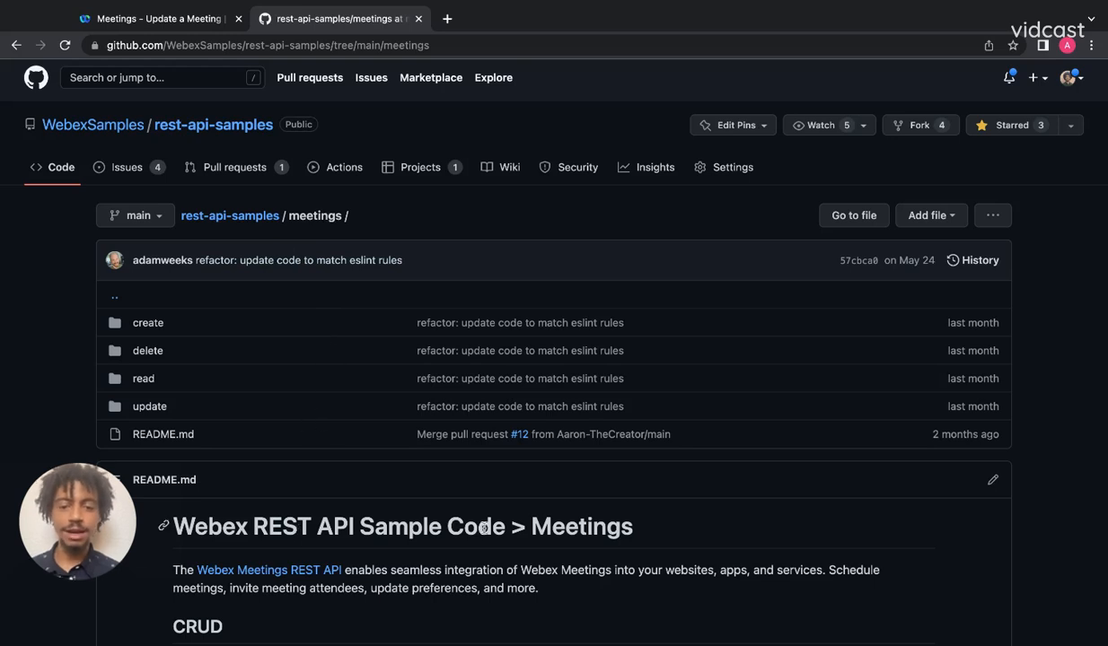